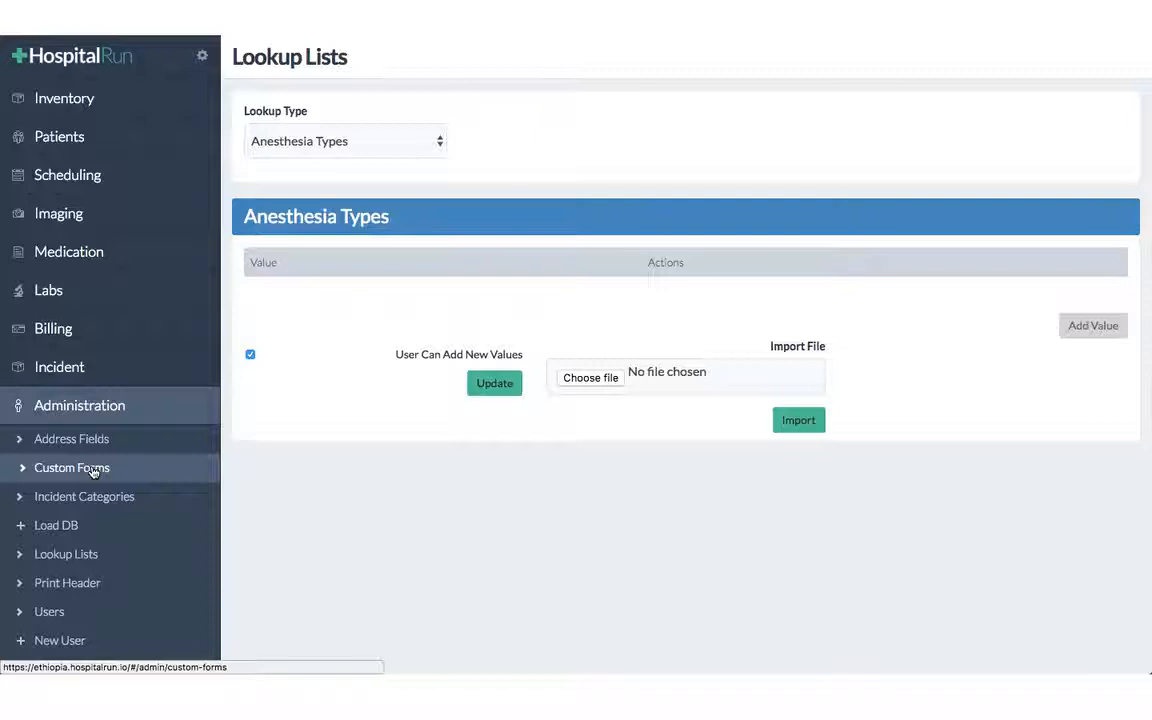
Open the Custom Forms admin list and start a new blank custom form.
{"action": "left_click", "coordinate": [71, 467]}
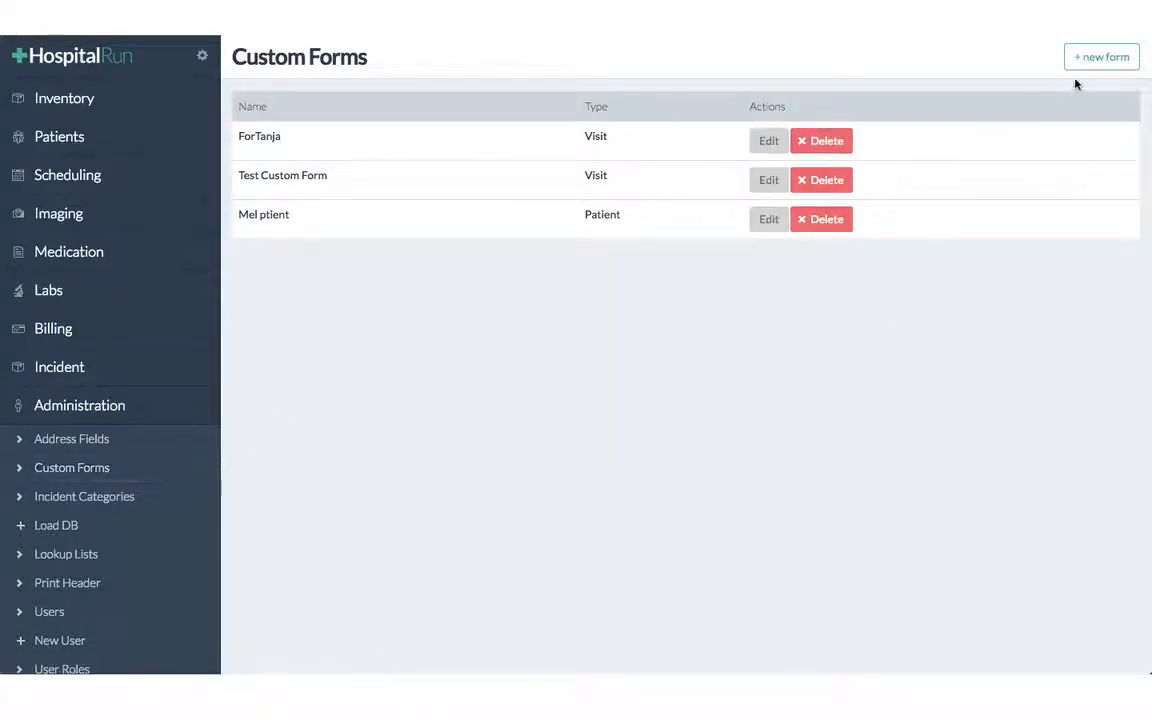
{"action": "mouse_move", "coordinate": [1100, 74]}
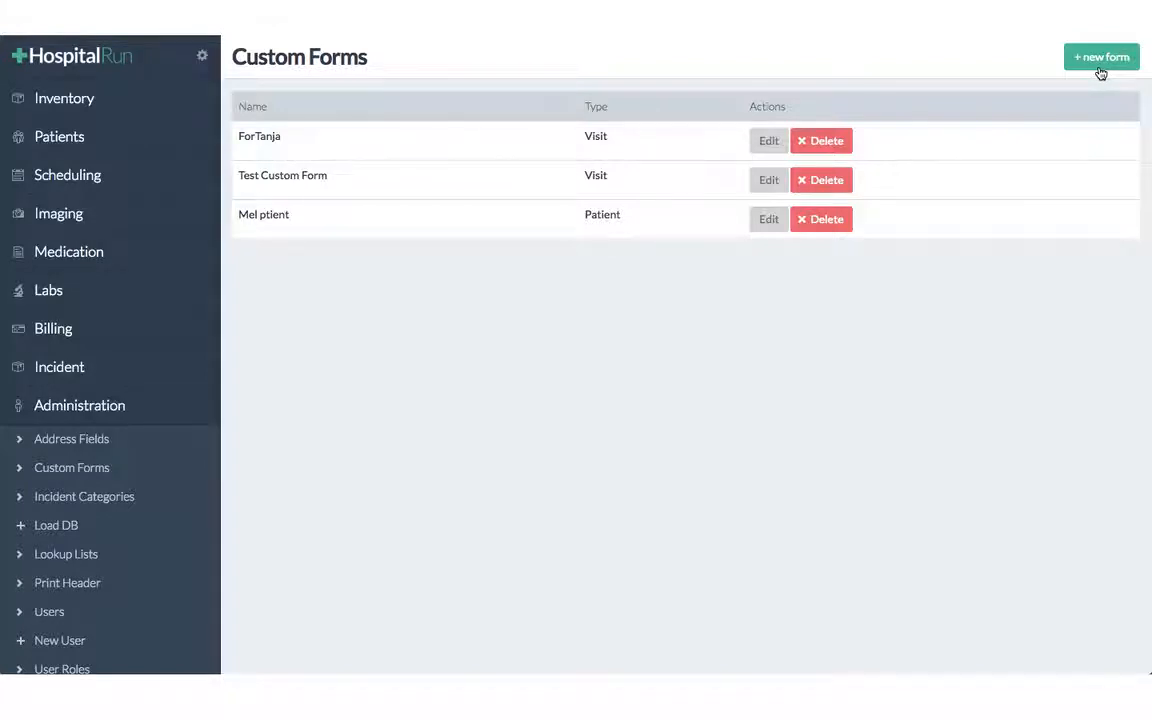
{"action": "left_click", "coordinate": [1101, 55]}
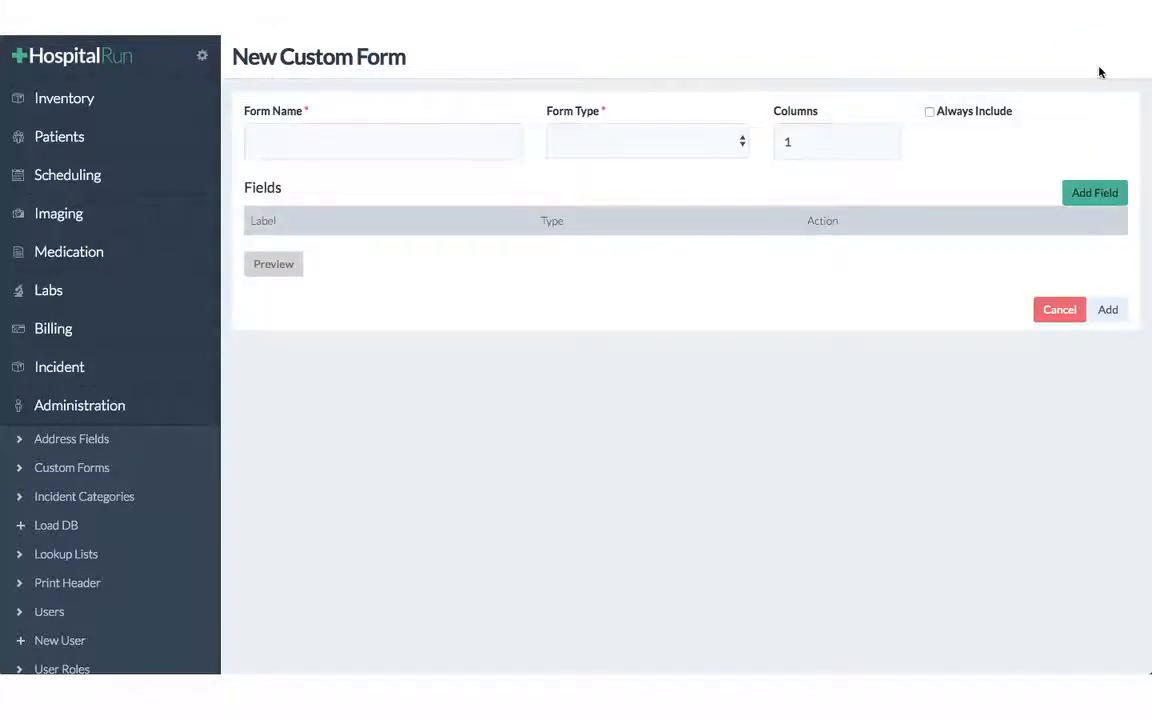
Name the new form 'Allergies' and set its form type to Visit.
{"action": "left_click", "coordinate": [403, 140]}
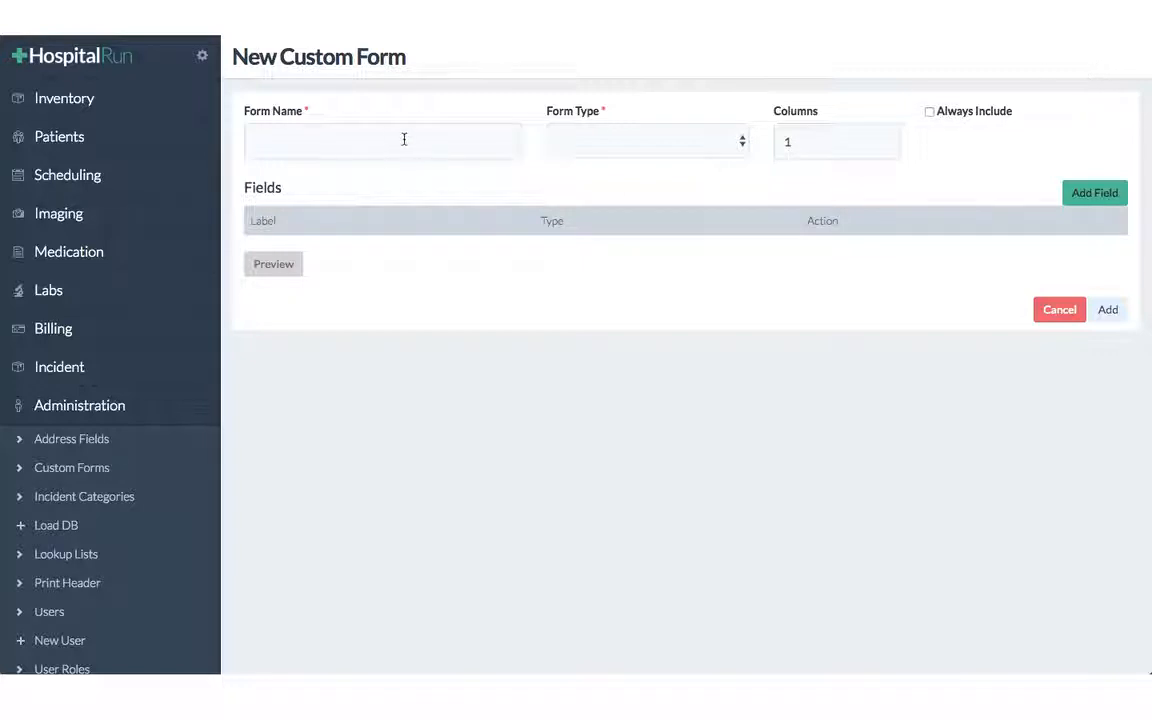
{"action": "mouse_move", "coordinate": [321, 150]}
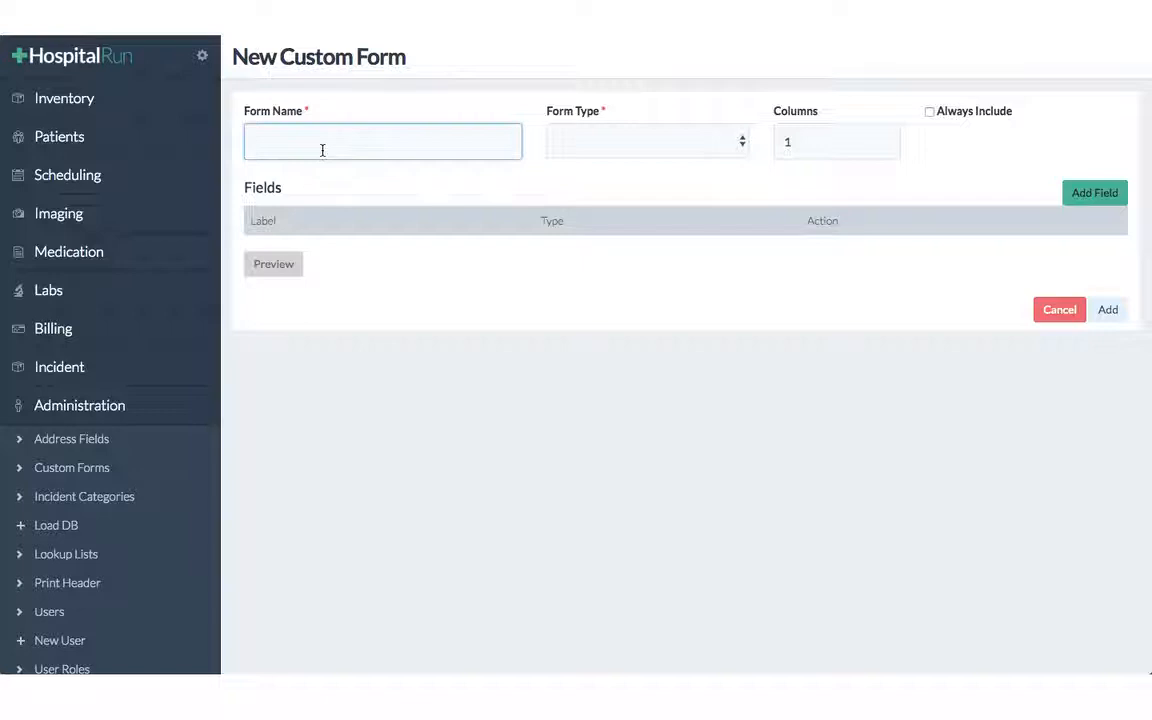
{"action": "type", "text": "All"}
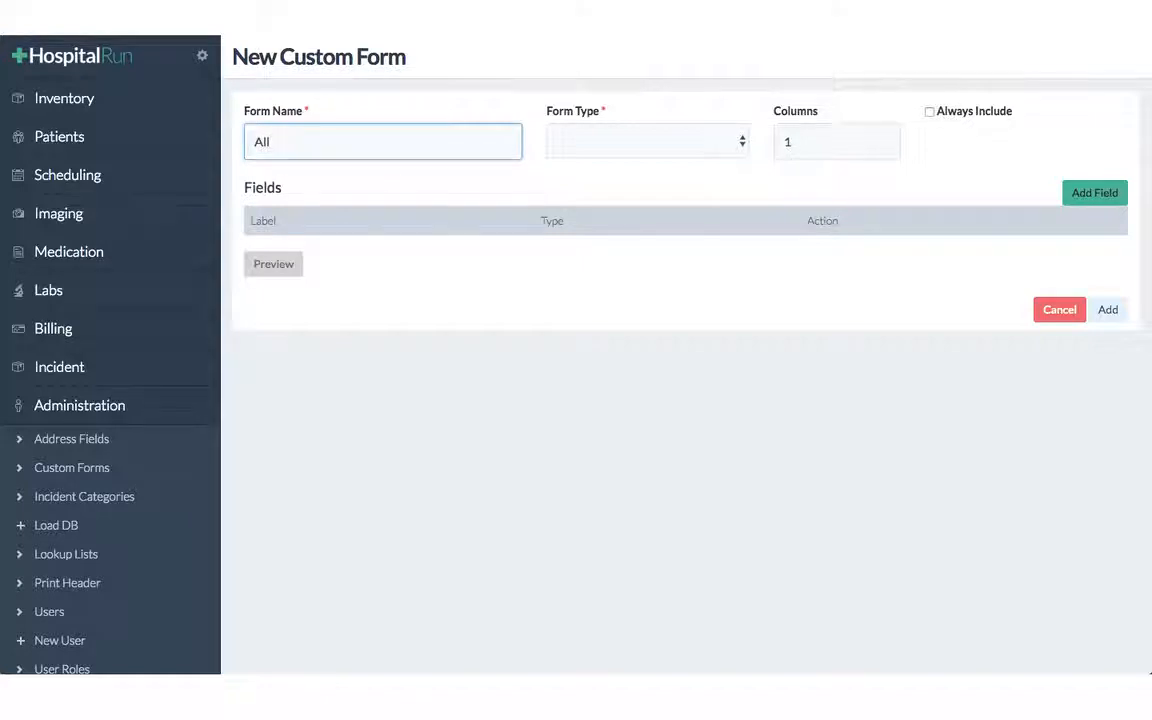
{"action": "type", "text": "Allergies"}
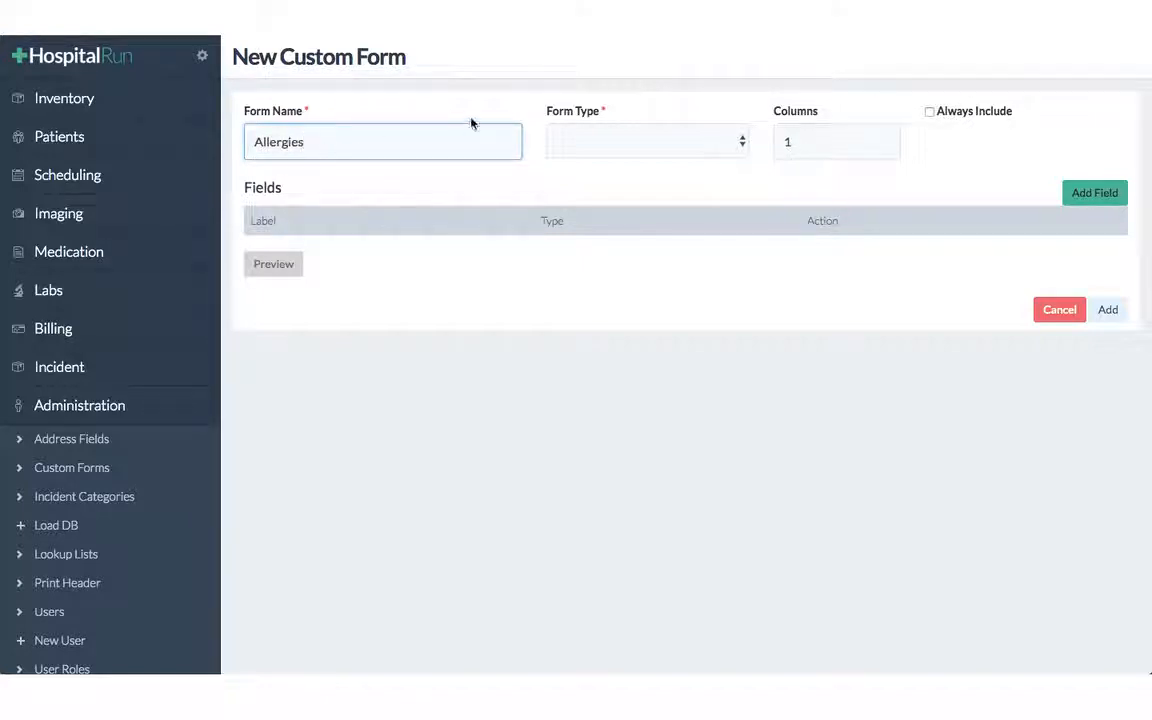
{"action": "left_click", "coordinate": [645, 141]}
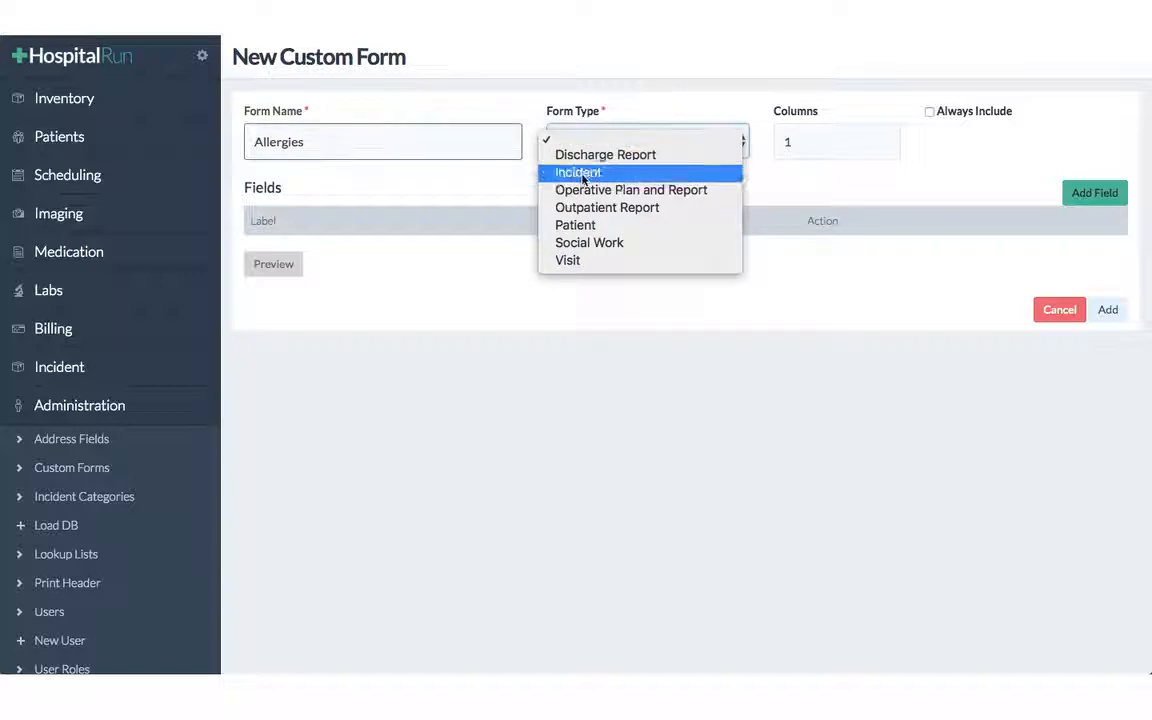
{"action": "left_click", "coordinate": [568, 260]}
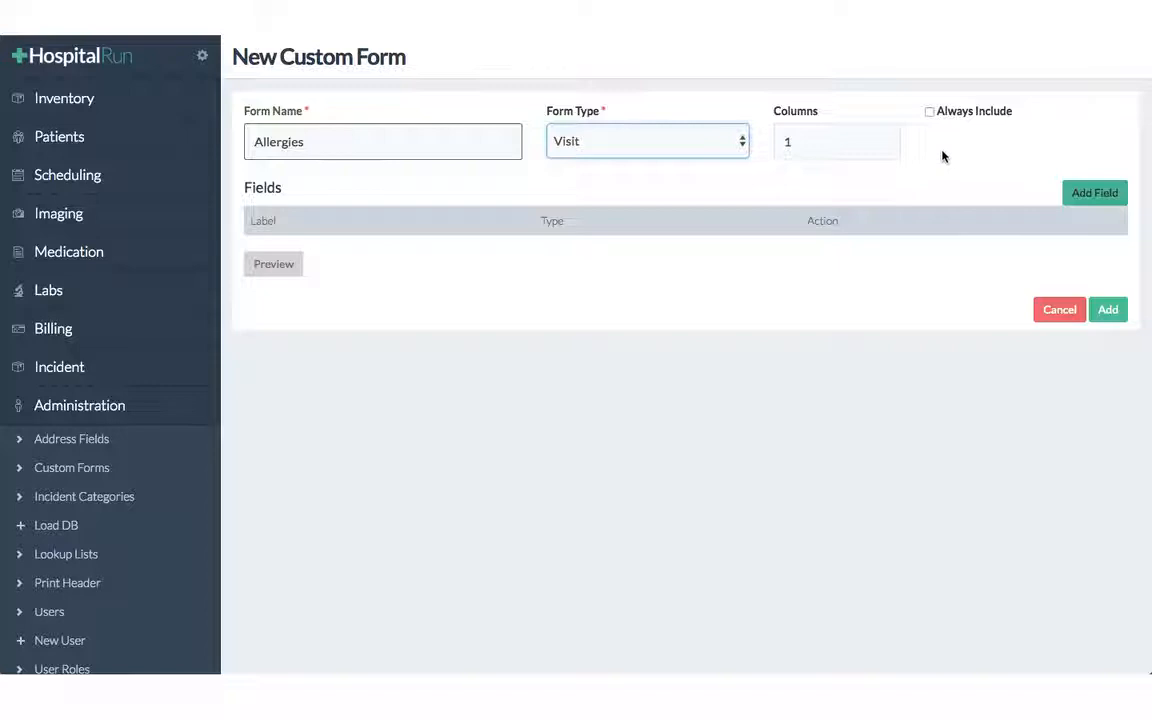
{"action": "mouse_move", "coordinate": [990, 71]}
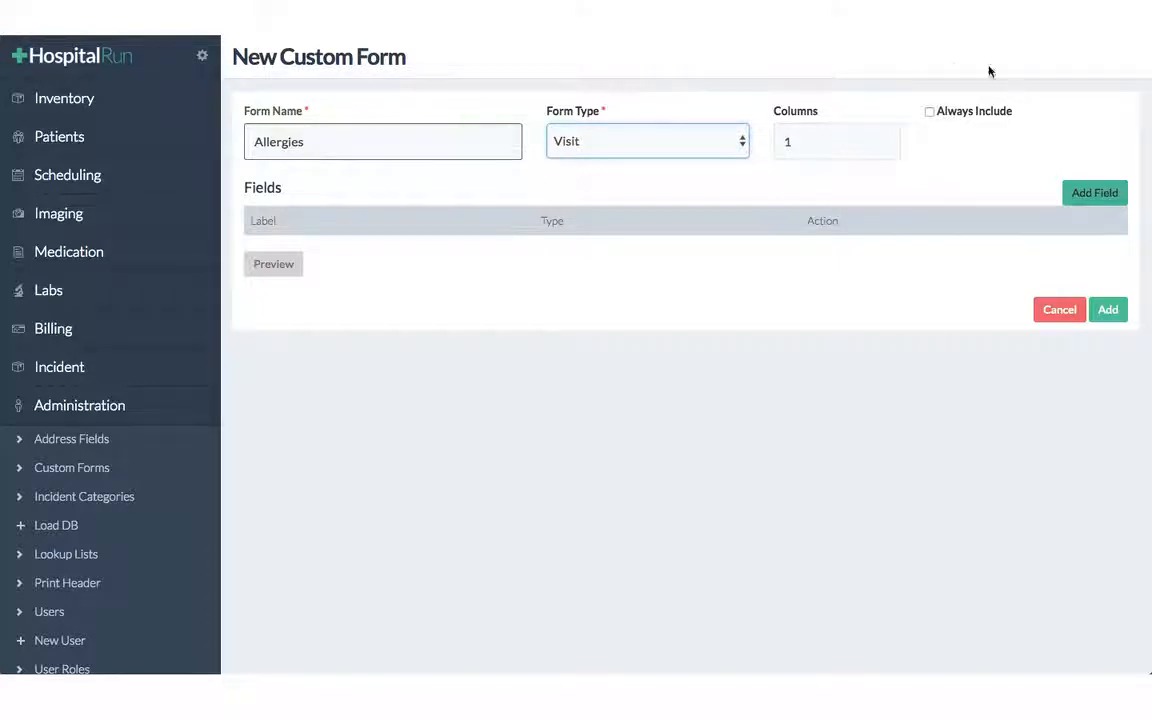
{"action": "mouse_move", "coordinate": [946, 144]}
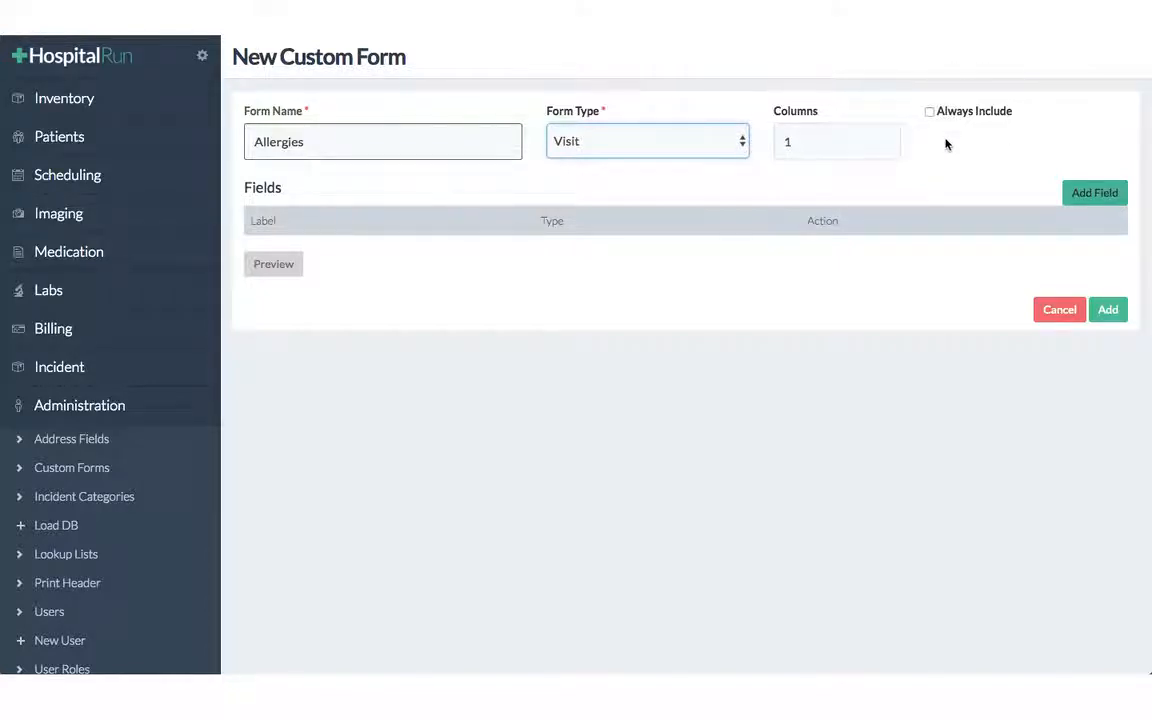
{"action": "mouse_move", "coordinate": [919, 135]}
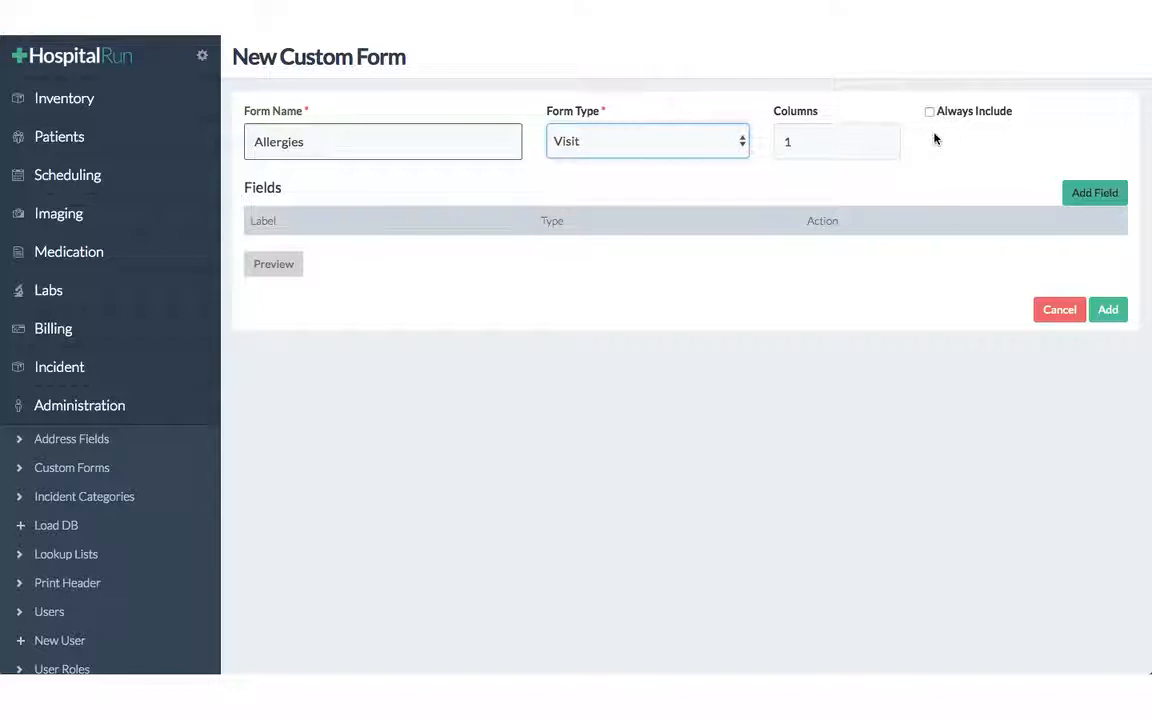
{"action": "mouse_move", "coordinate": [1001, 163]}
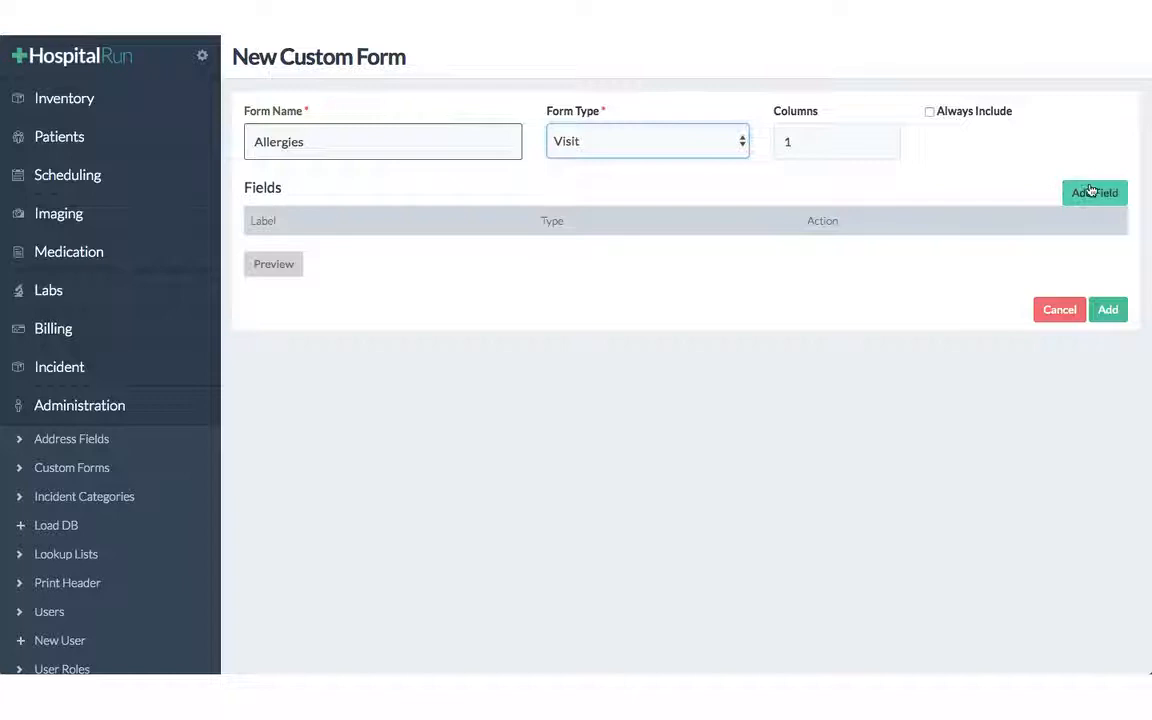
Add a Dropdown field labelled 'Allergies?' with the values Yes and No.
{"action": "left_click", "coordinate": [1094, 192]}
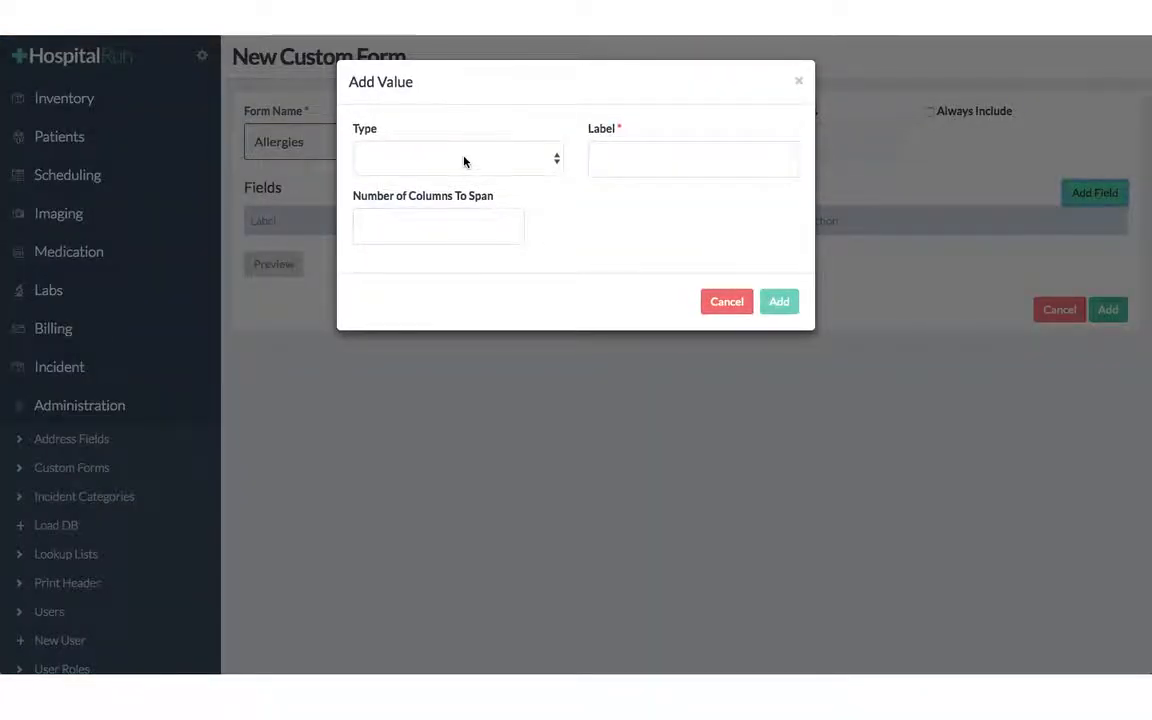
{"action": "left_click", "coordinate": [458, 158]}
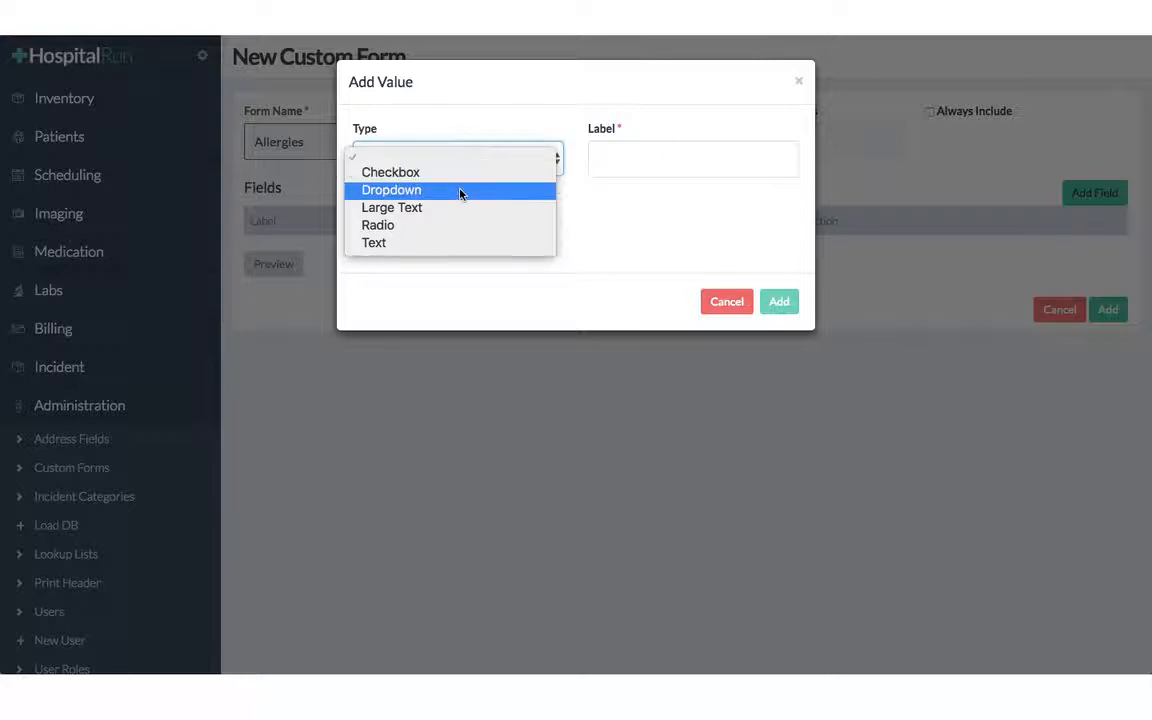
{"action": "left_click", "coordinate": [391, 189]}
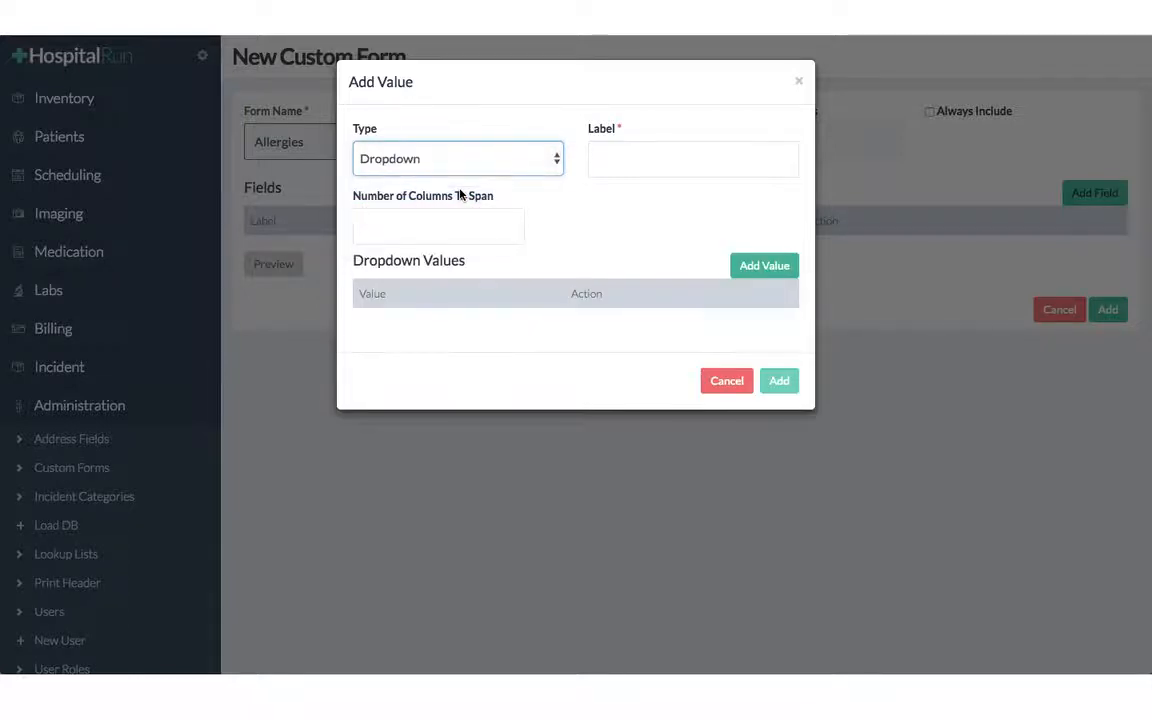
{"action": "left_click", "coordinate": [693, 158]}
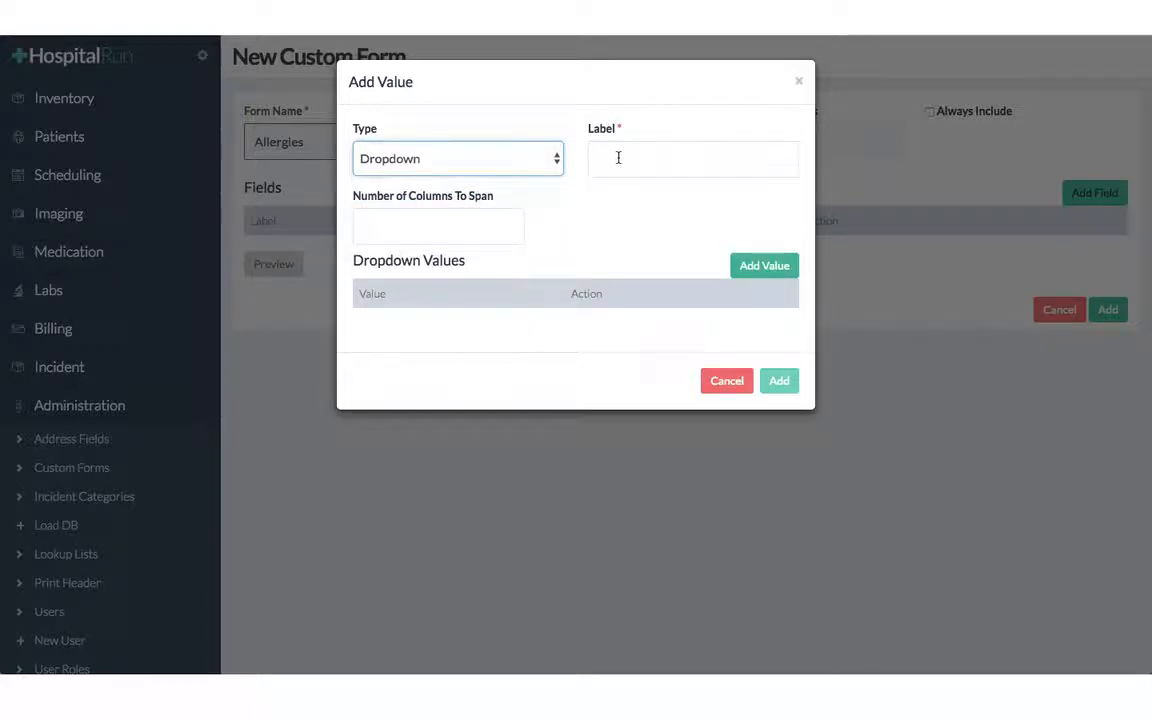
{"action": "left_click", "coordinate": [693, 158]}
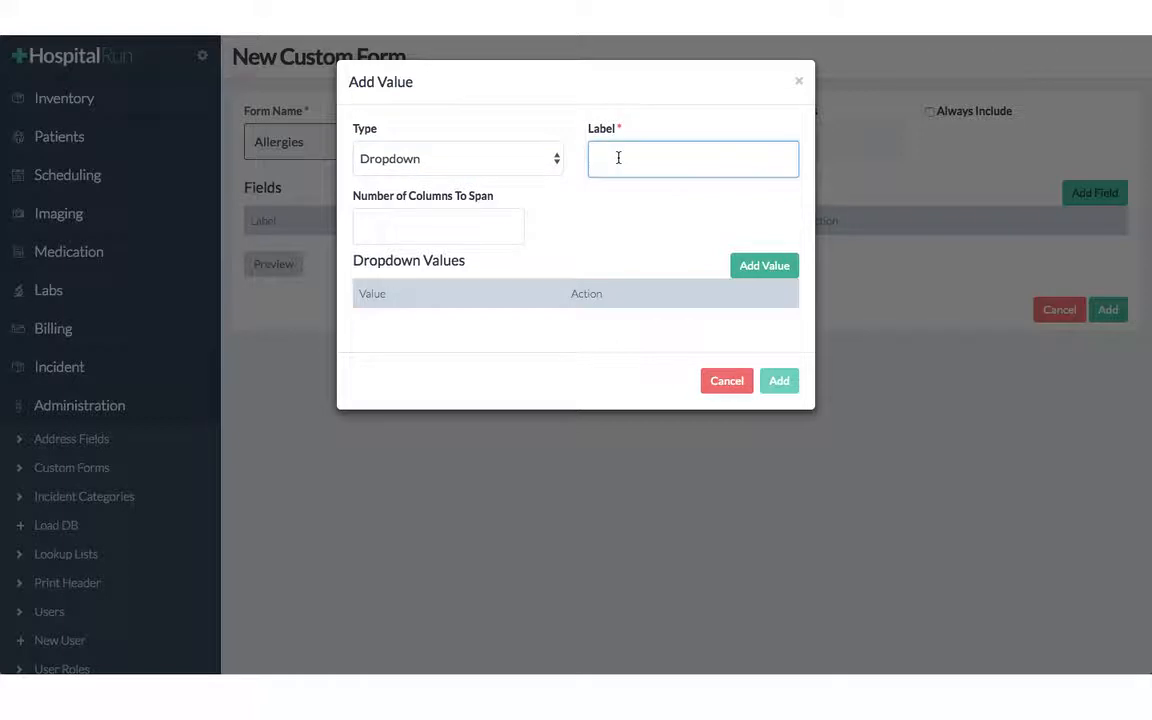
{"action": "type", "text": "Allergies?"}
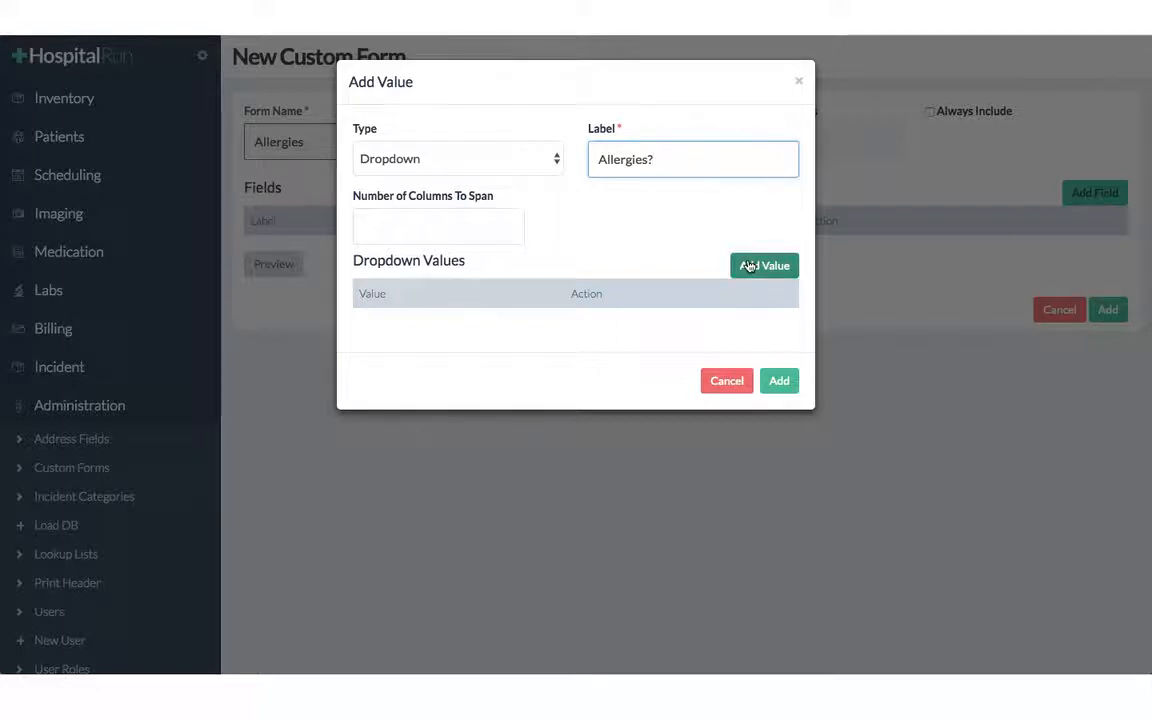
{"action": "left_click", "coordinate": [764, 265]}
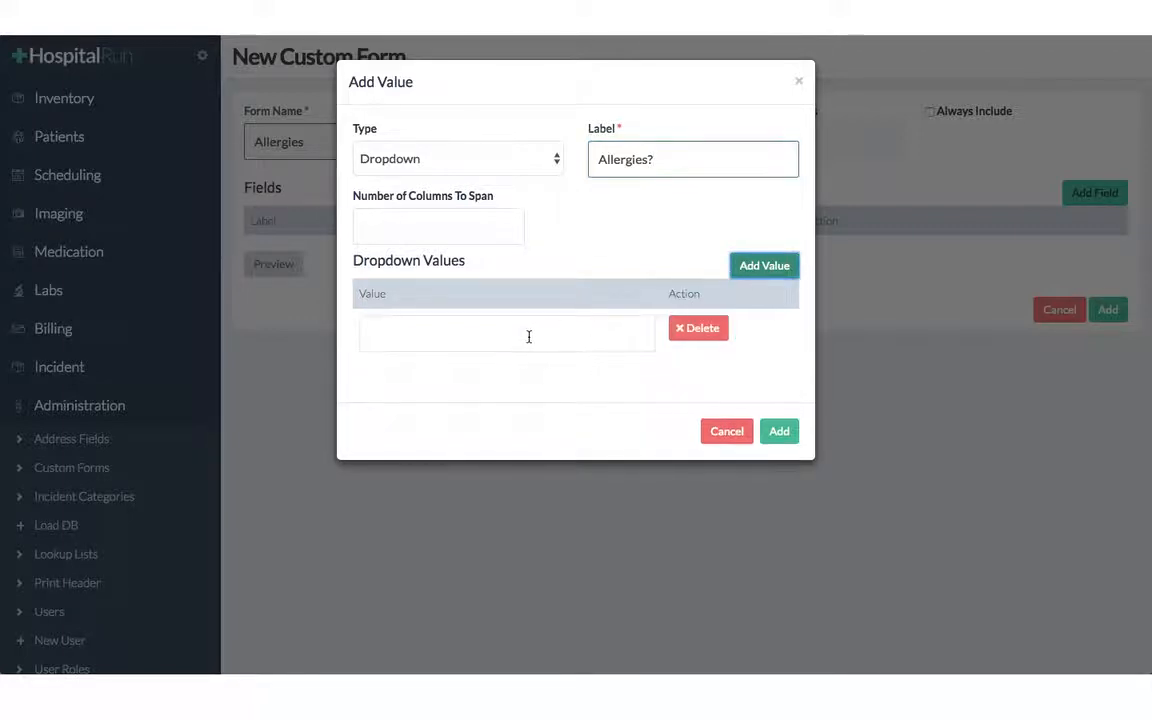
{"action": "type", "text": "Yes"}
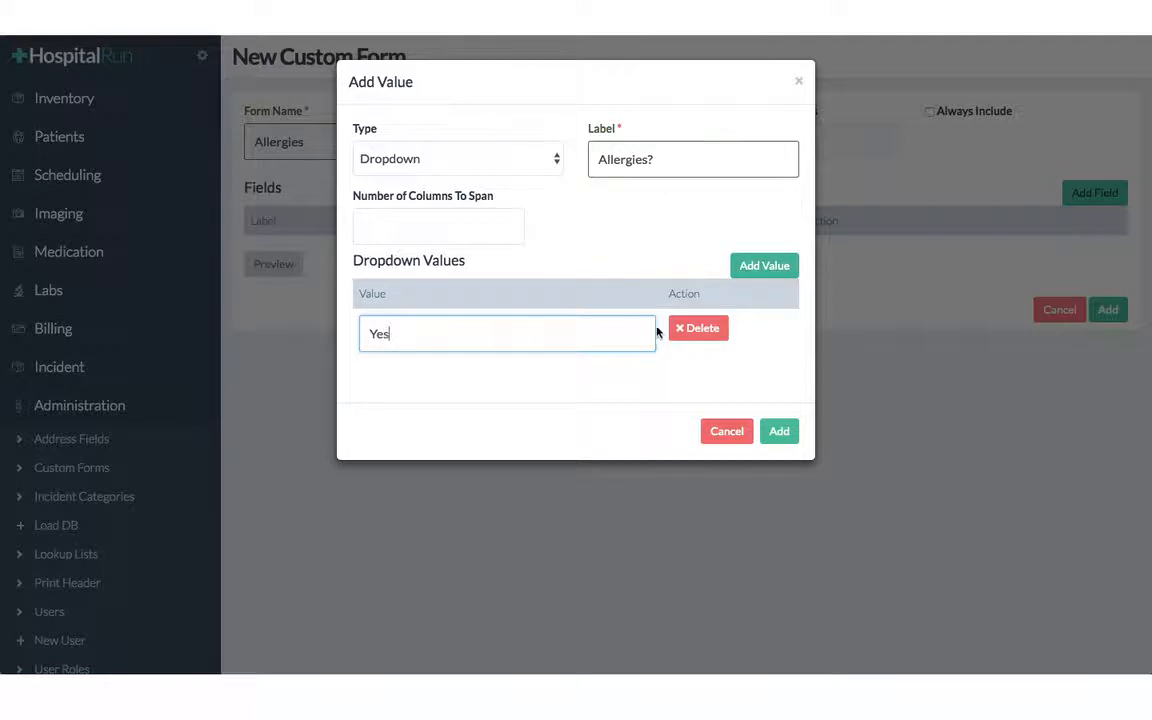
{"action": "left_click", "coordinate": [764, 265]}
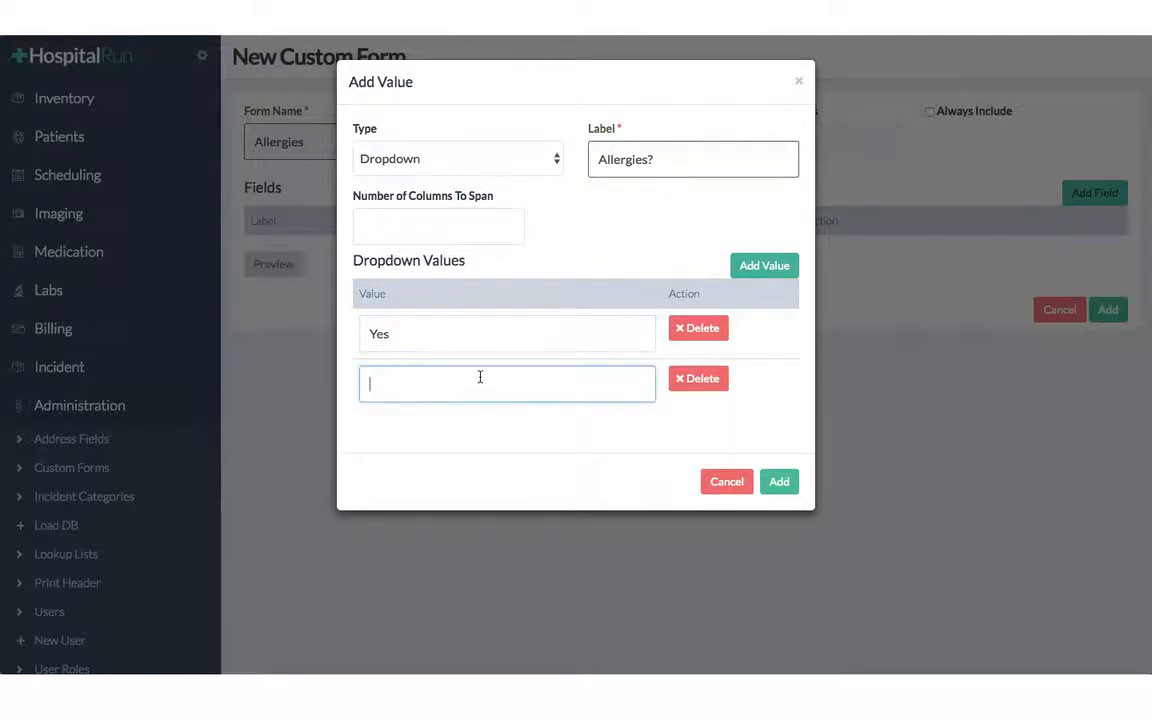
{"action": "type", "text": "No"}
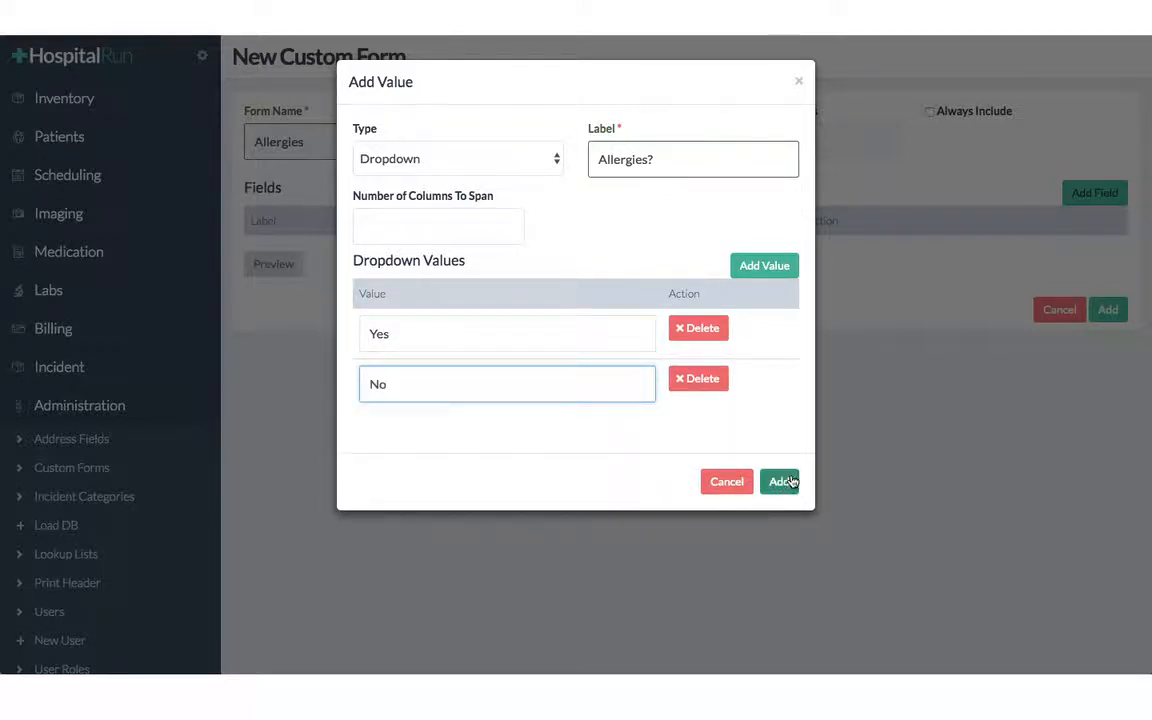
{"action": "left_click", "coordinate": [779, 481]}
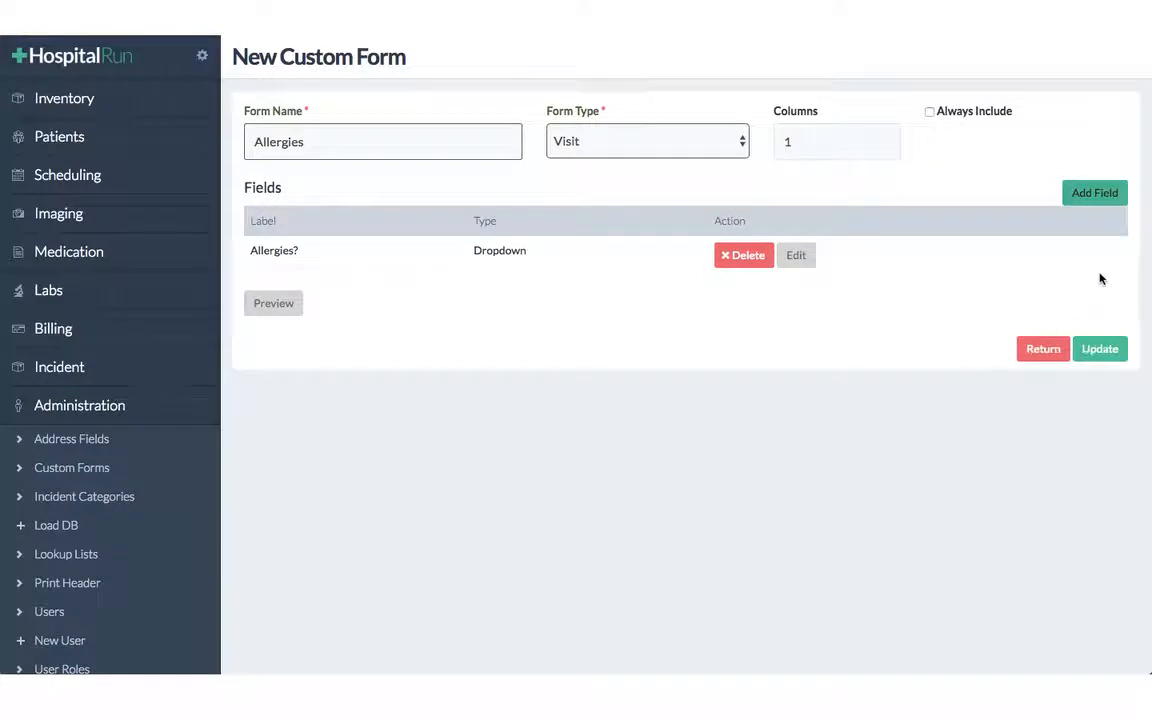
Add a 'Type of allergy' checkbox field with options nuts, pollen and latex.
{"action": "left_click", "coordinate": [1094, 192]}
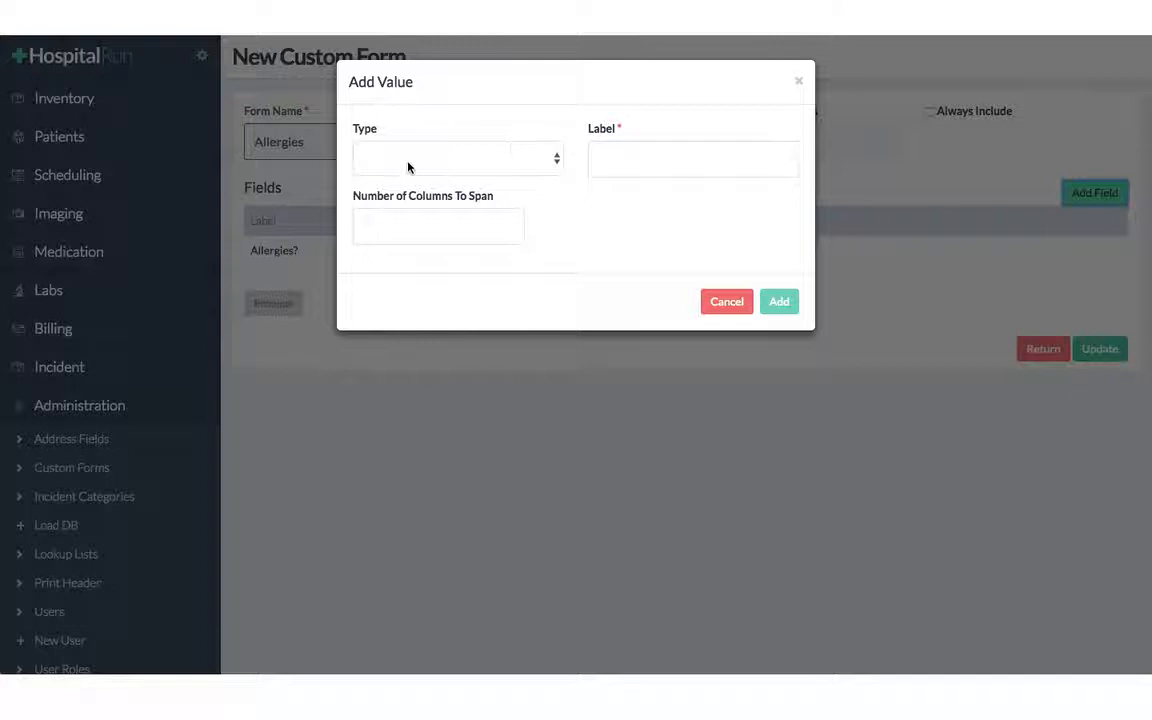
{"action": "left_click", "coordinate": [457, 158]}
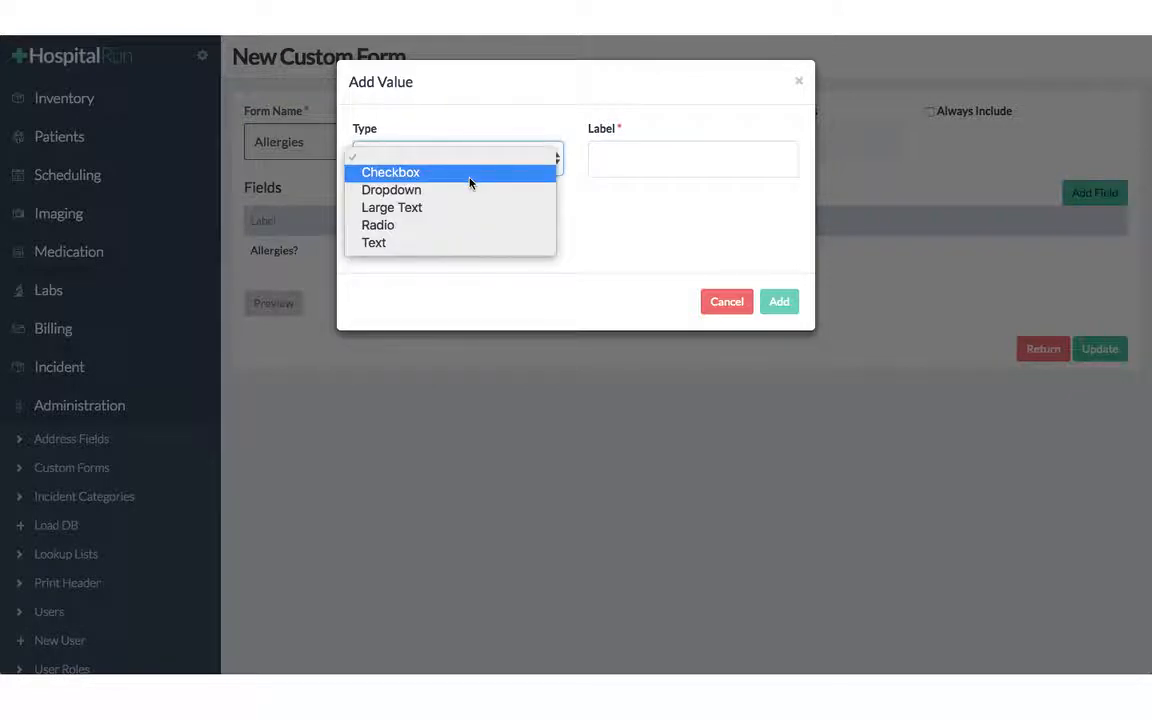
{"action": "left_click", "coordinate": [390, 172]}
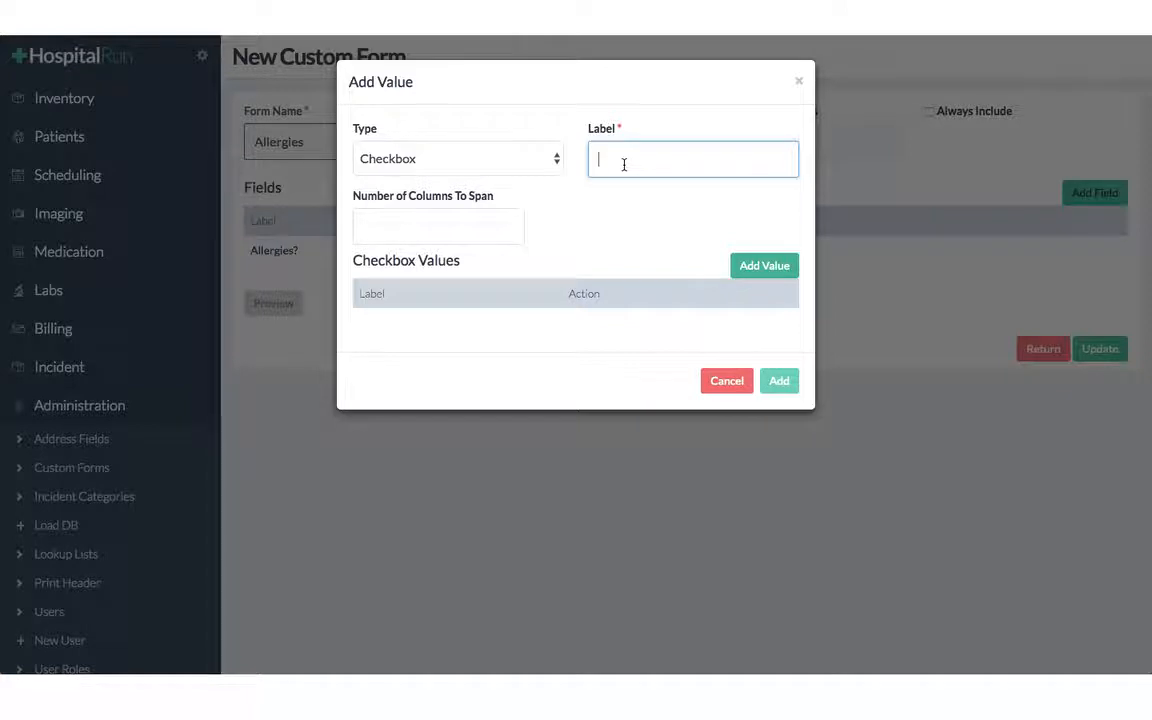
{"action": "type", "text": "Type of"}
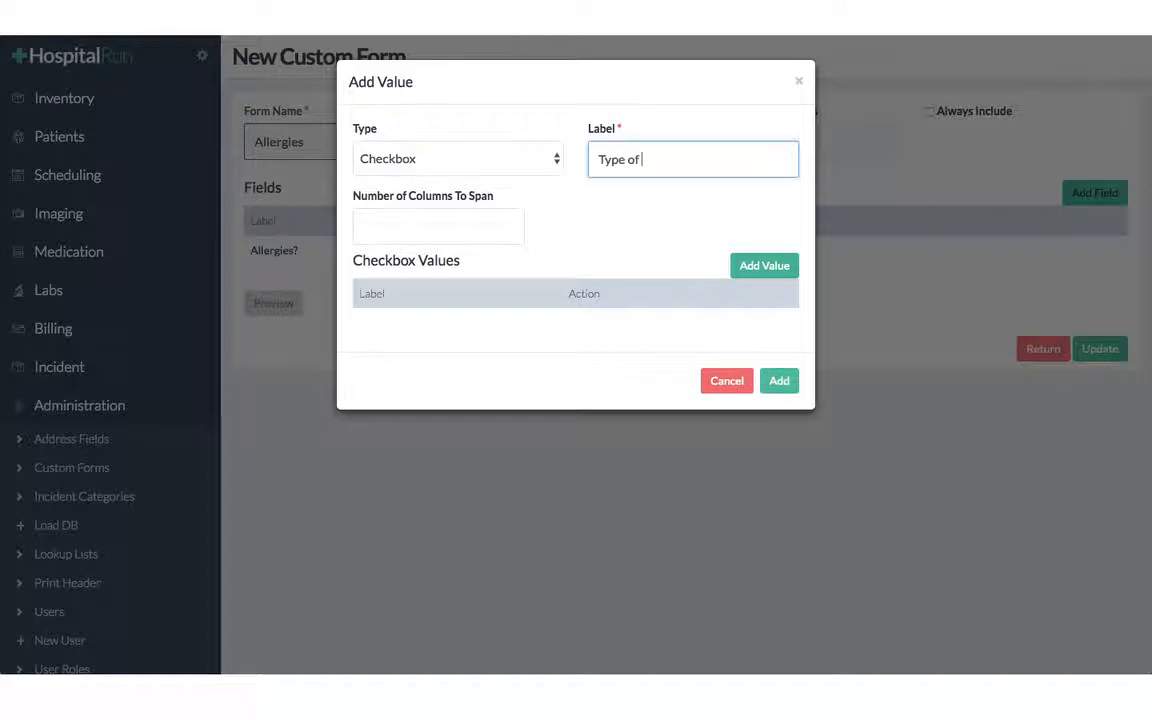
{"action": "type", "text": "allergy"}
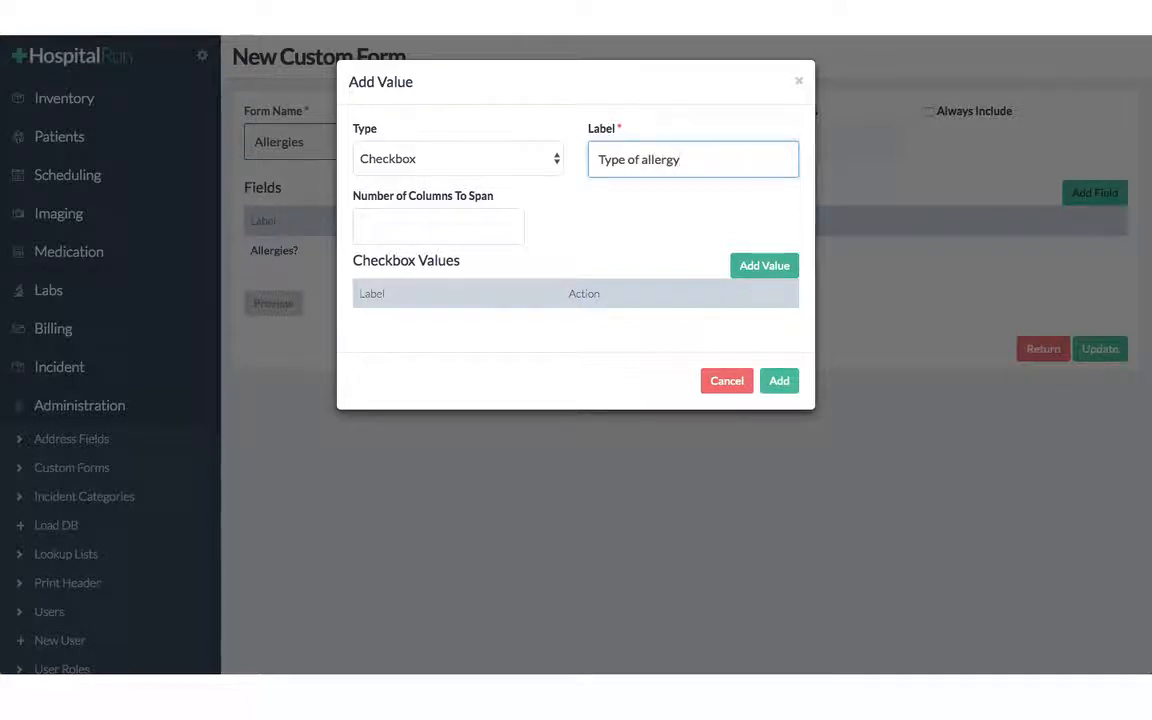
{"action": "left_click", "coordinate": [764, 265]}
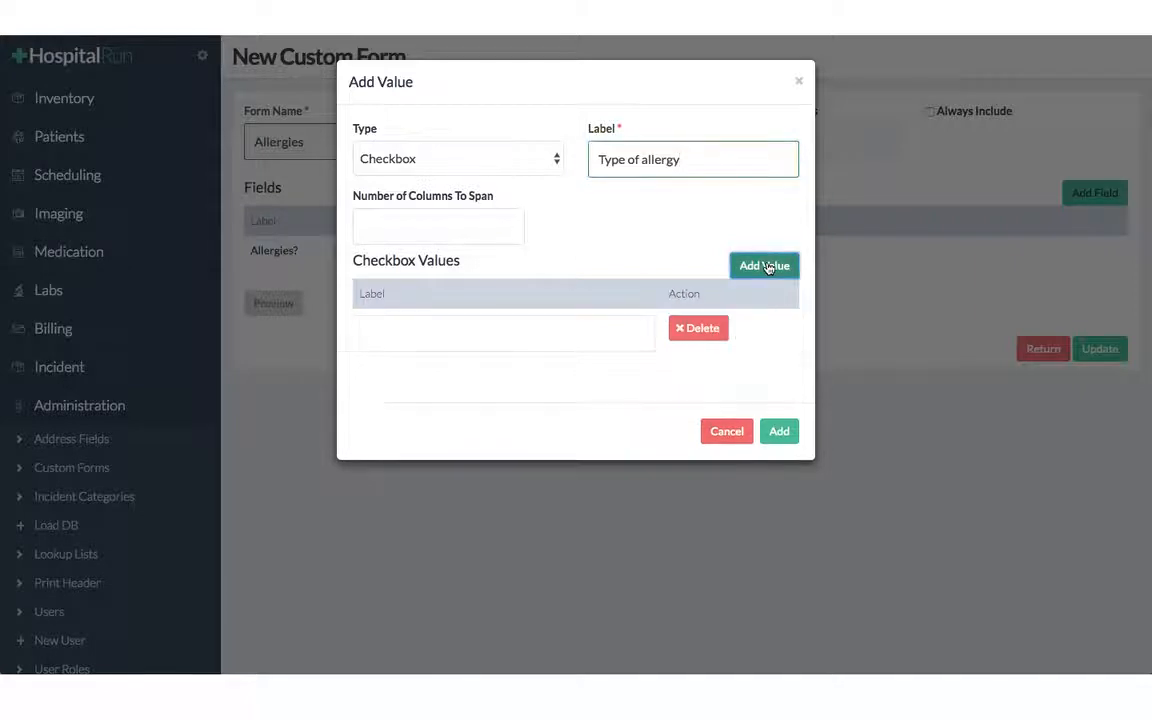
{"action": "left_click", "coordinate": [507, 332]}
{"action": "type", "text": "nuts"}
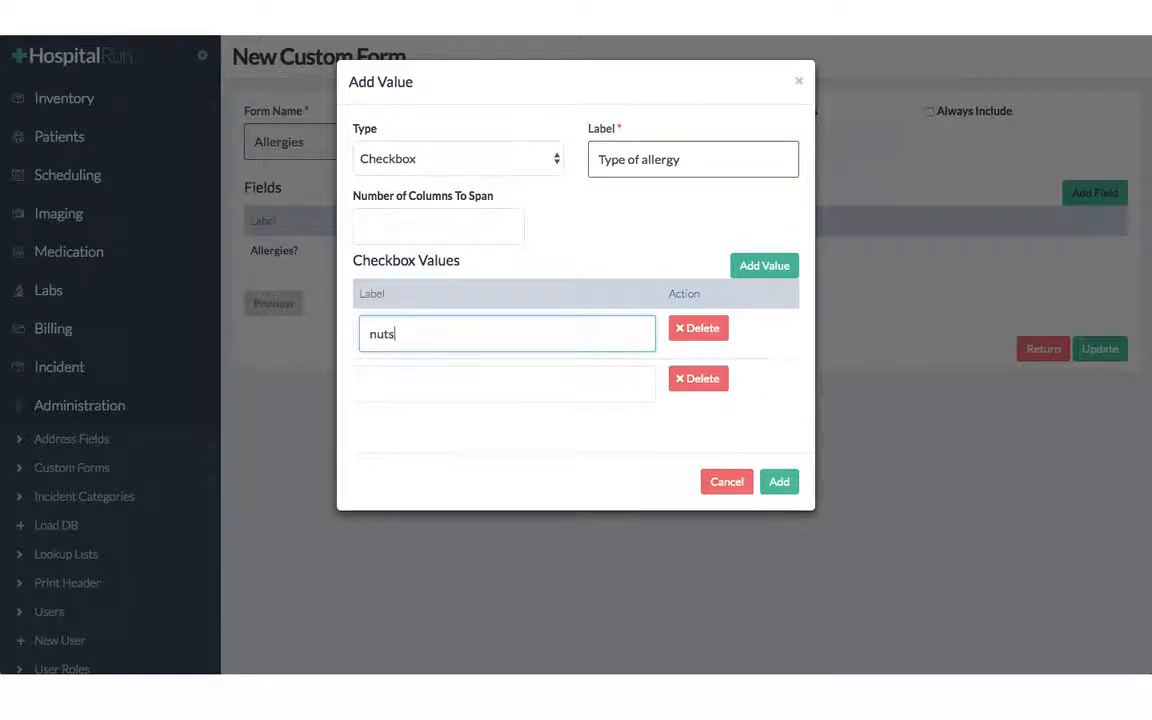
{"action": "left_click", "coordinate": [507, 383]}
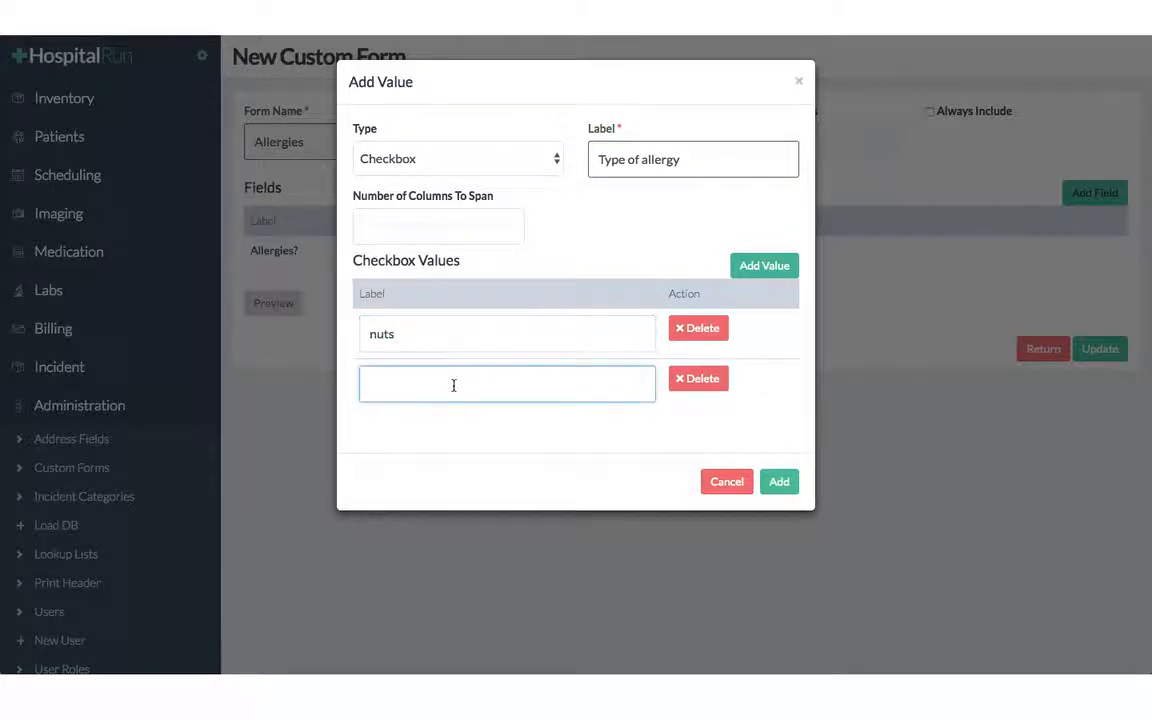
{"action": "type", "text": "pollen"}
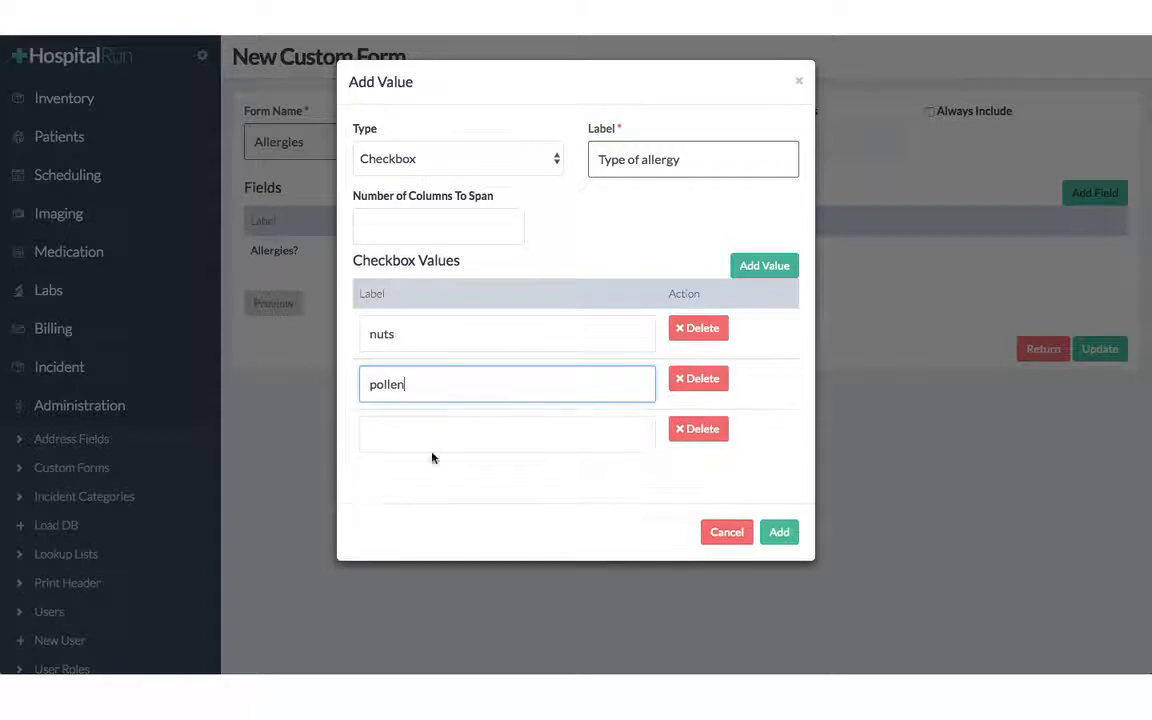
{"action": "left_click", "coordinate": [506, 433]}
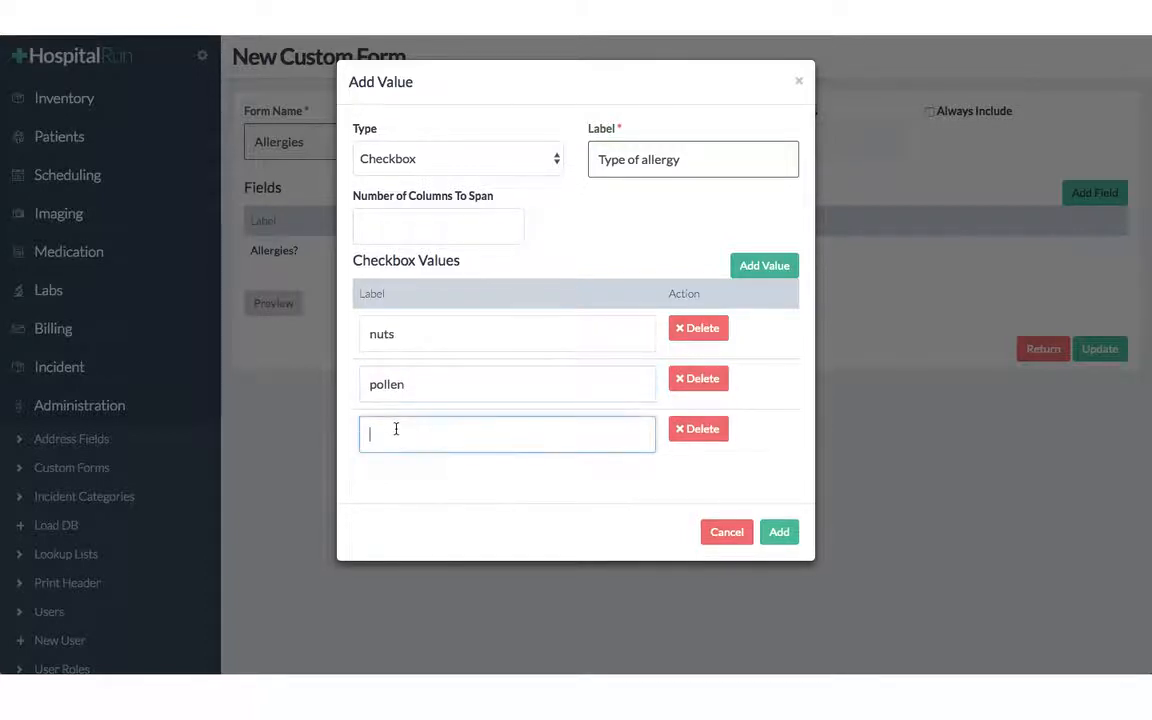
{"action": "type", "text": "latel"}
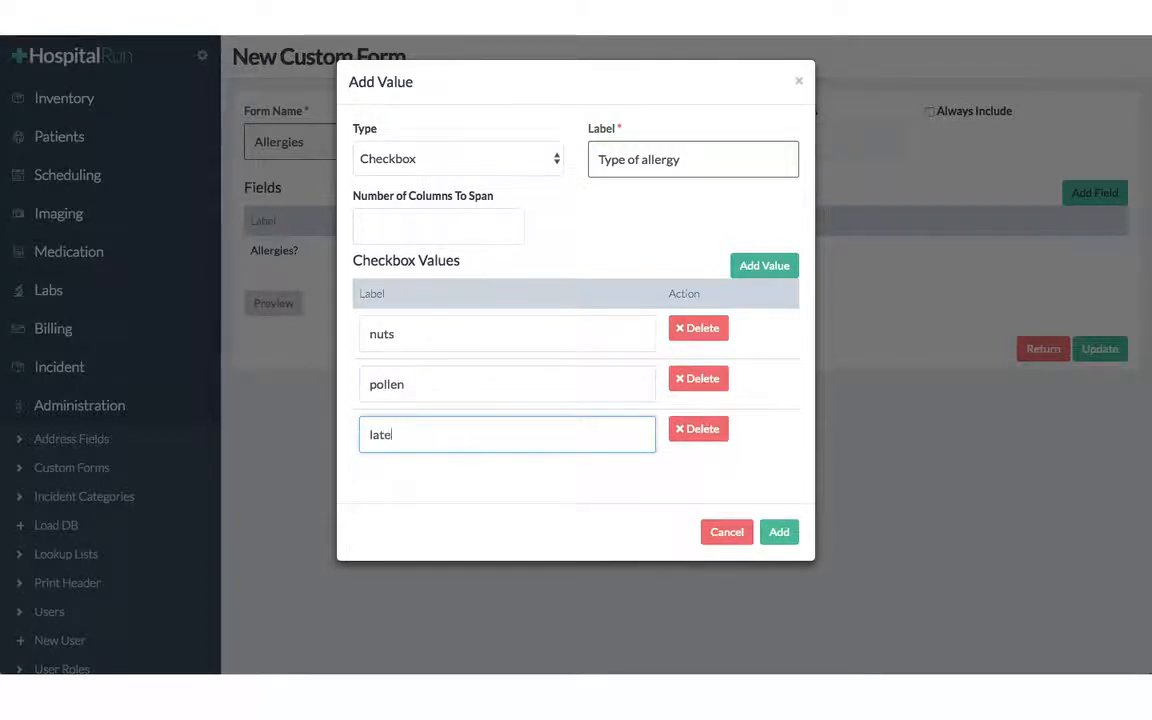
{"action": "type", "text": "x"}
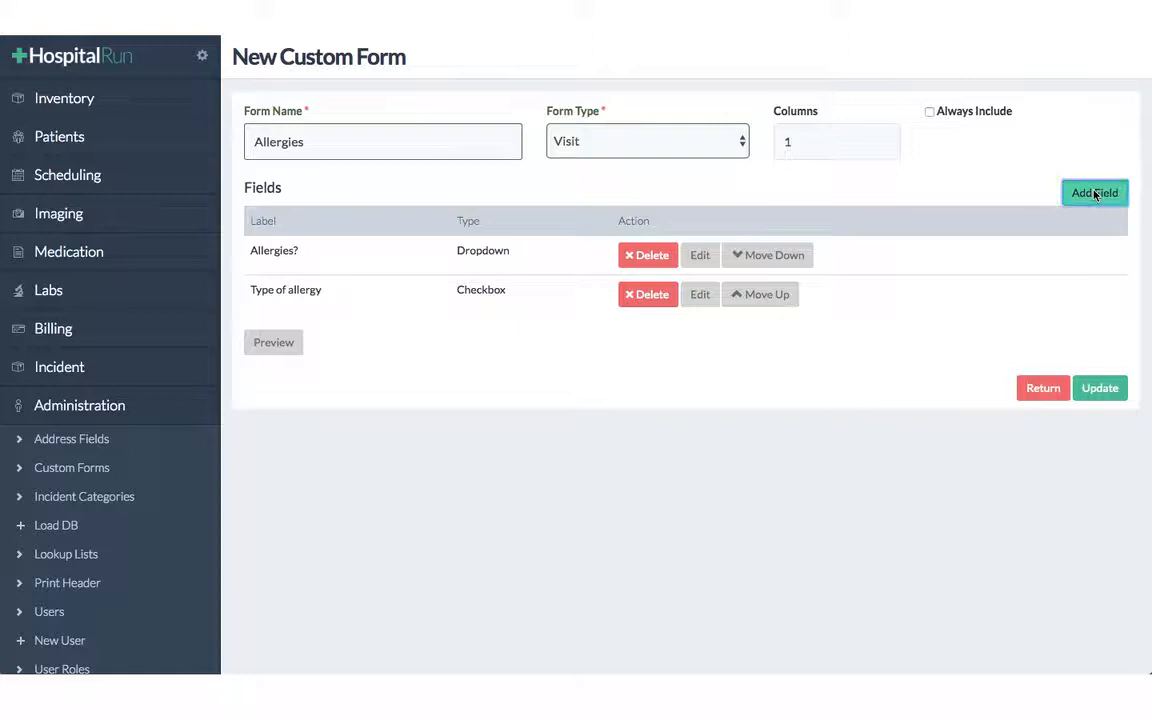
Add a plain text field labelled 'Comment' to the form.
{"action": "left_click", "coordinate": [1094, 192]}
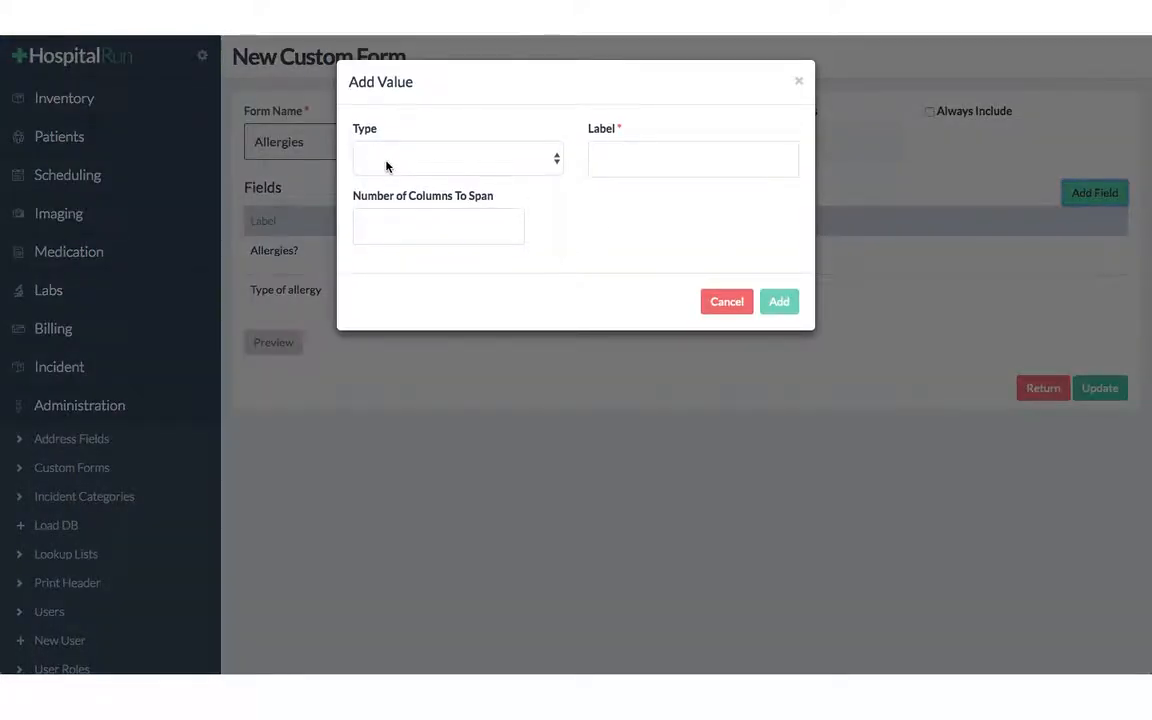
{"action": "left_click", "coordinate": [457, 158]}
{"action": "type", "text": "C"}
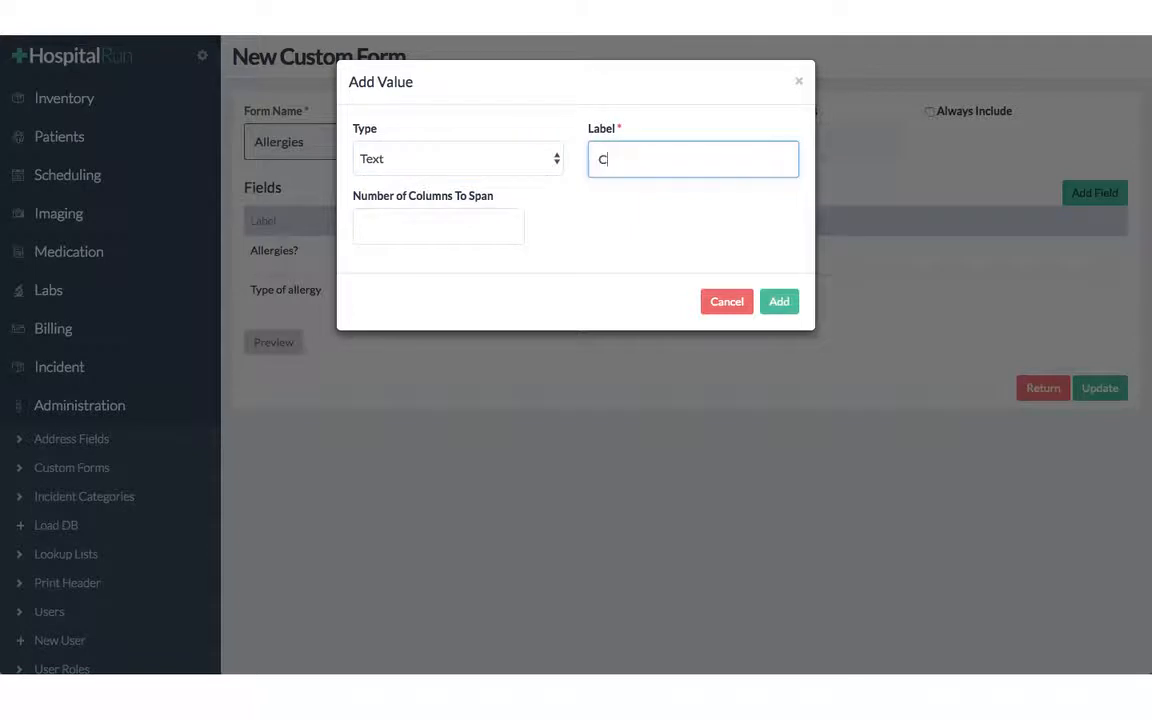
{"action": "type", "text": "omment"}
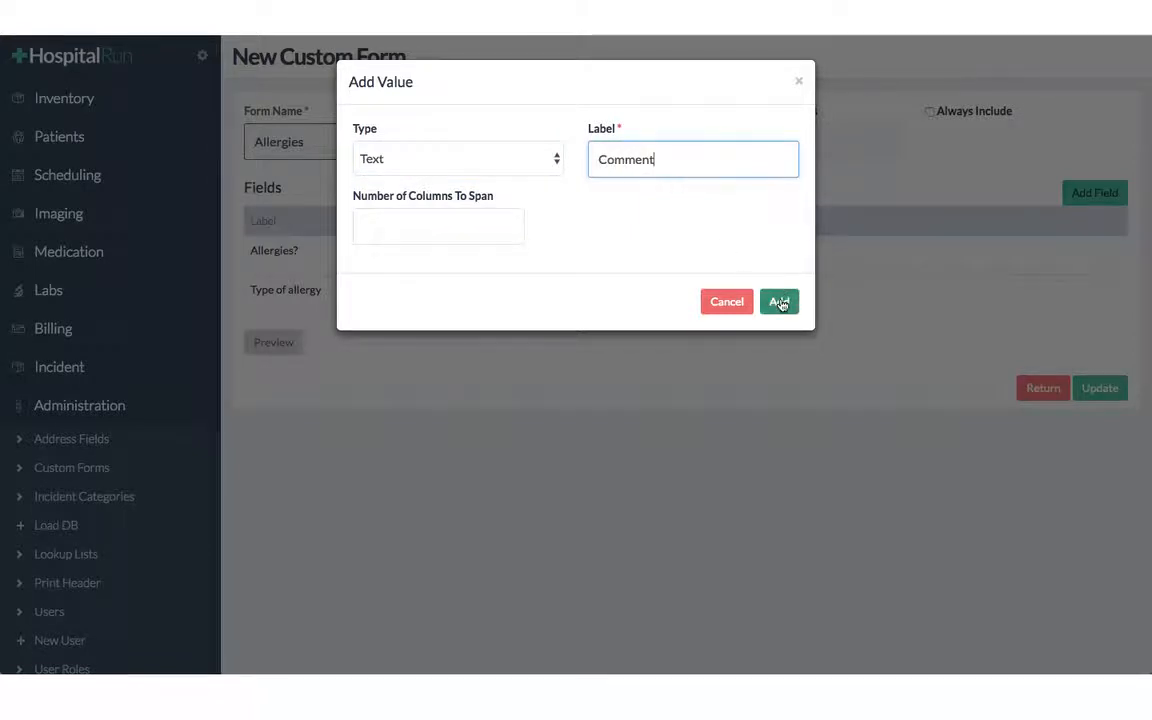
{"action": "left_click", "coordinate": [779, 301]}
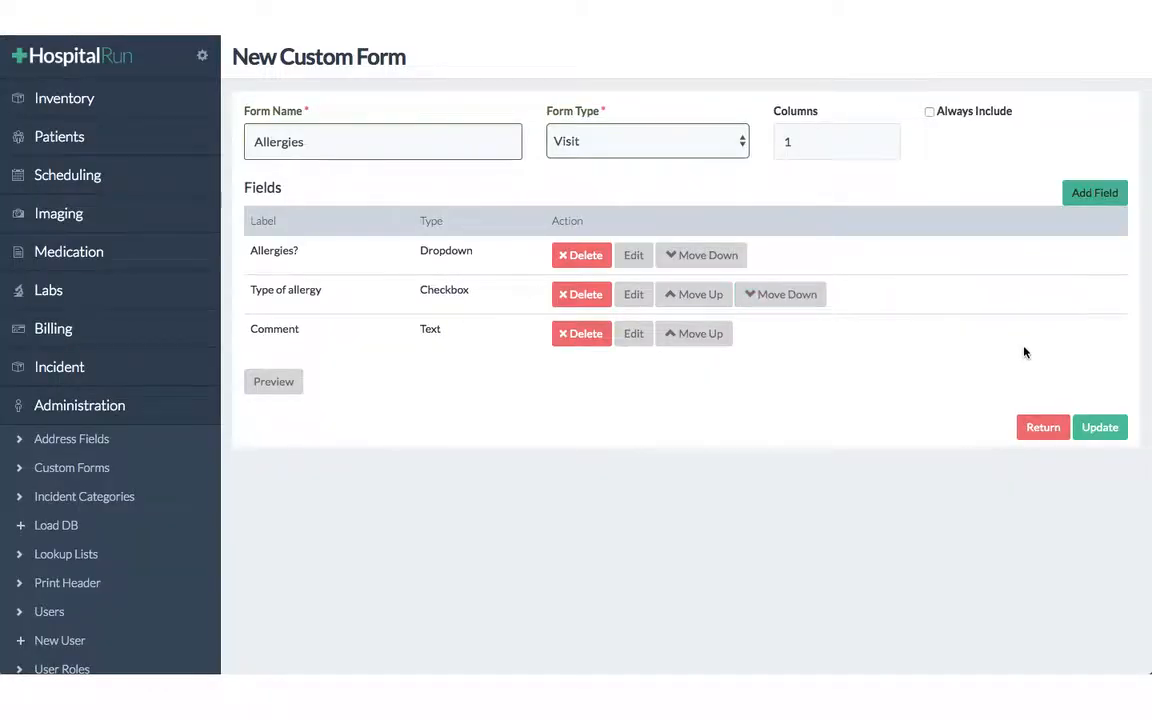
{"action": "mouse_move", "coordinate": [981, 385]}
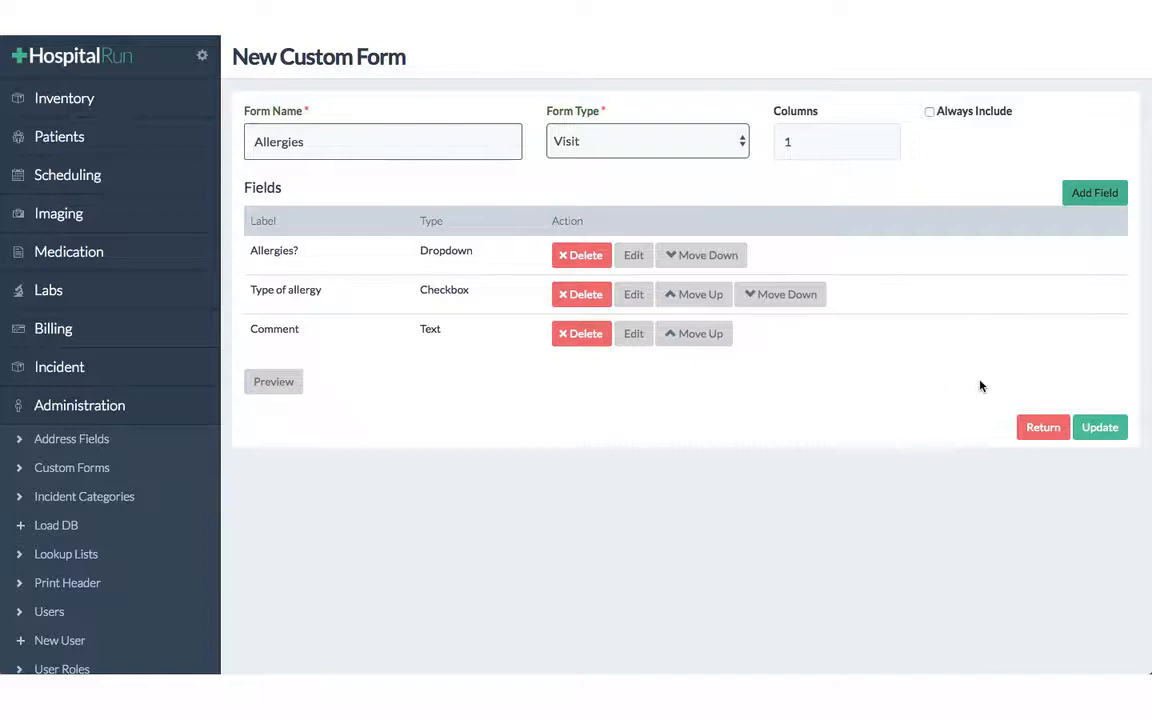
Save the Allergies form via Update and dismiss the Form Saved confirmation.
{"action": "left_click", "coordinate": [1099, 427]}
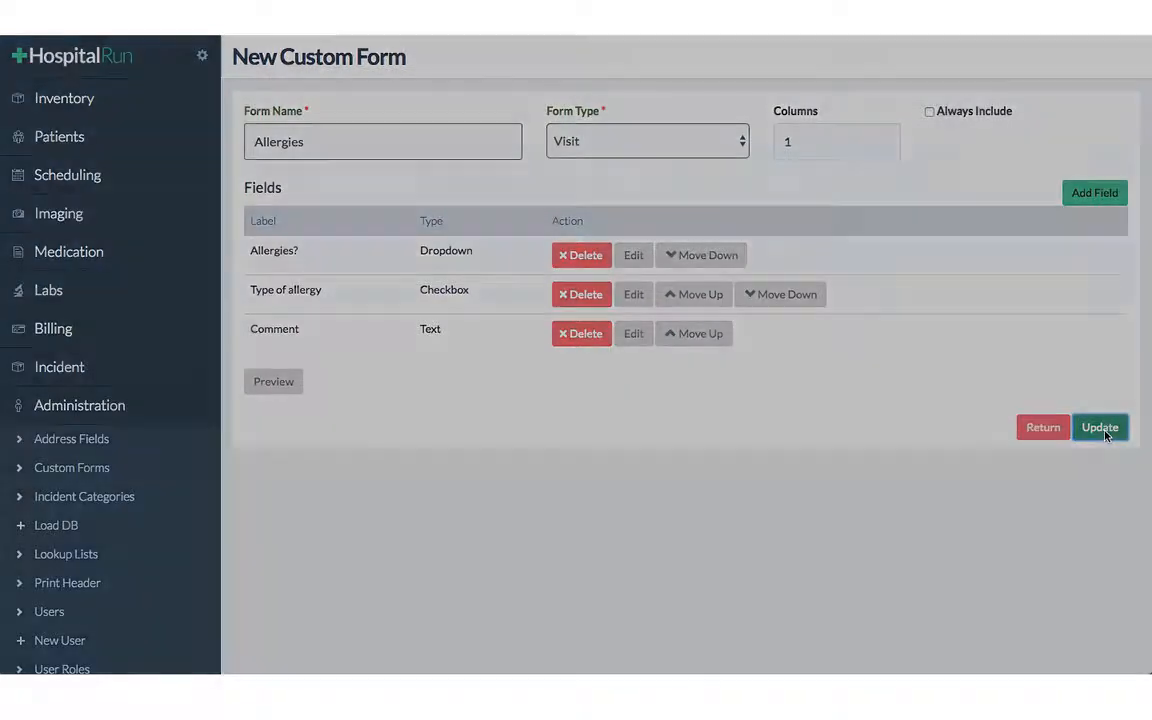
{"action": "left_click", "coordinate": [1099, 426]}
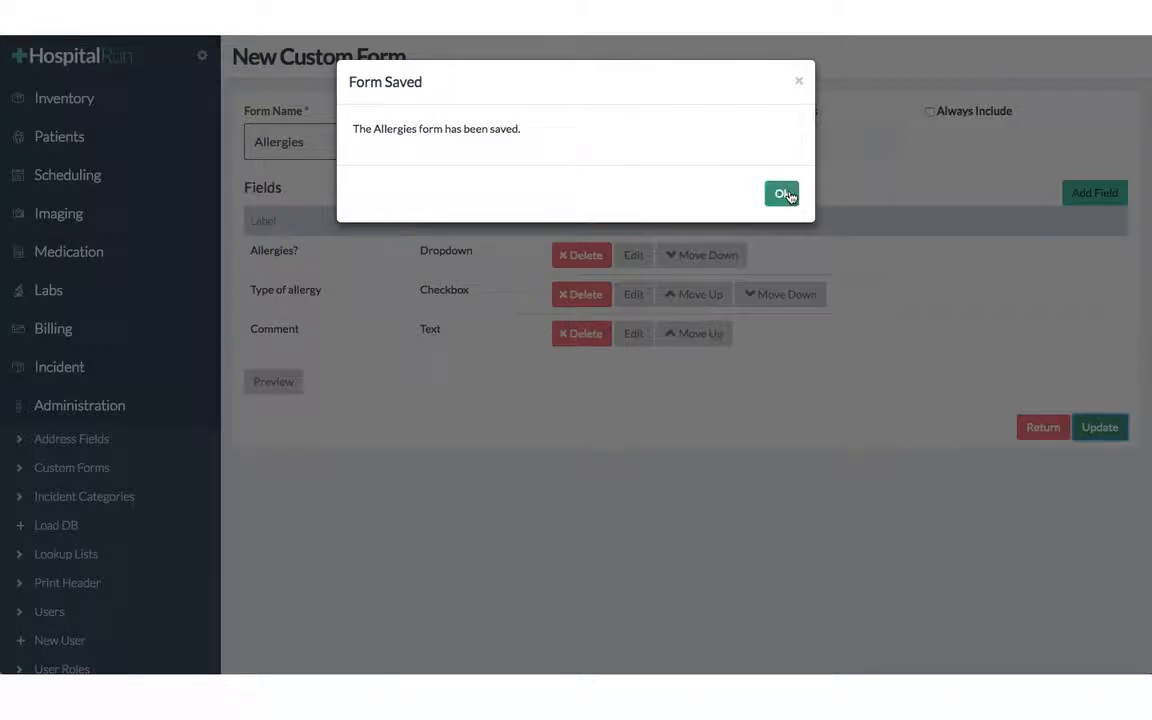
{"action": "left_click", "coordinate": [782, 193]}
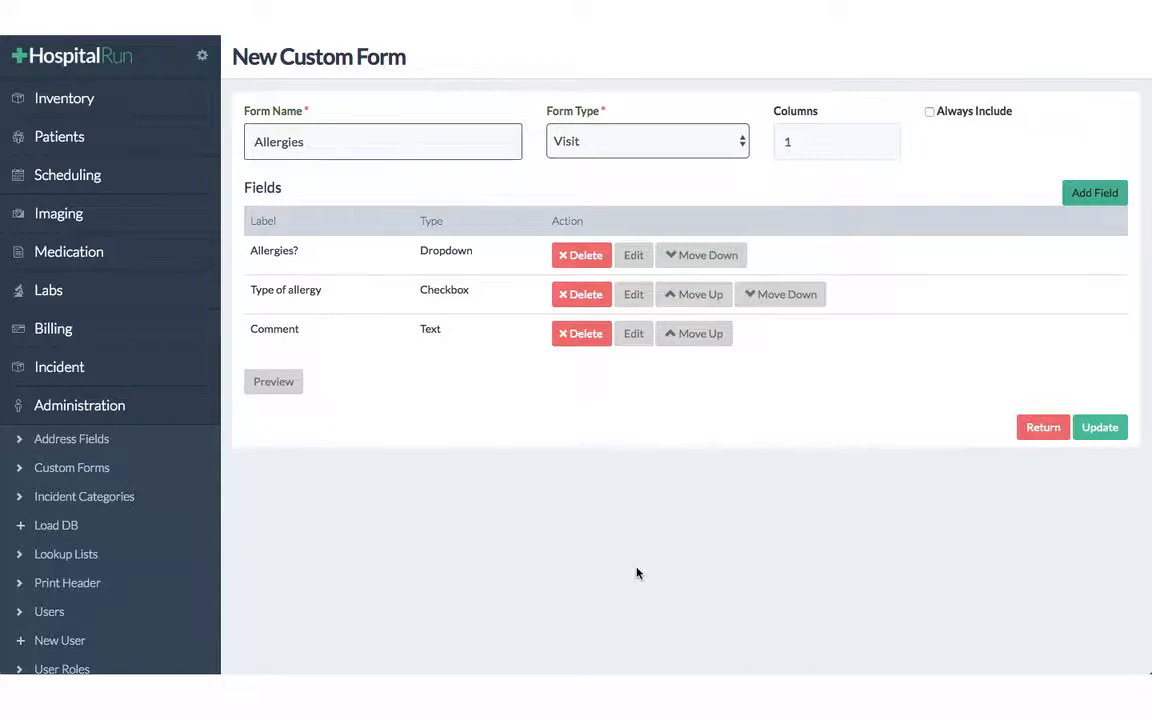
{"action": "left_click", "coordinate": [59, 136]}
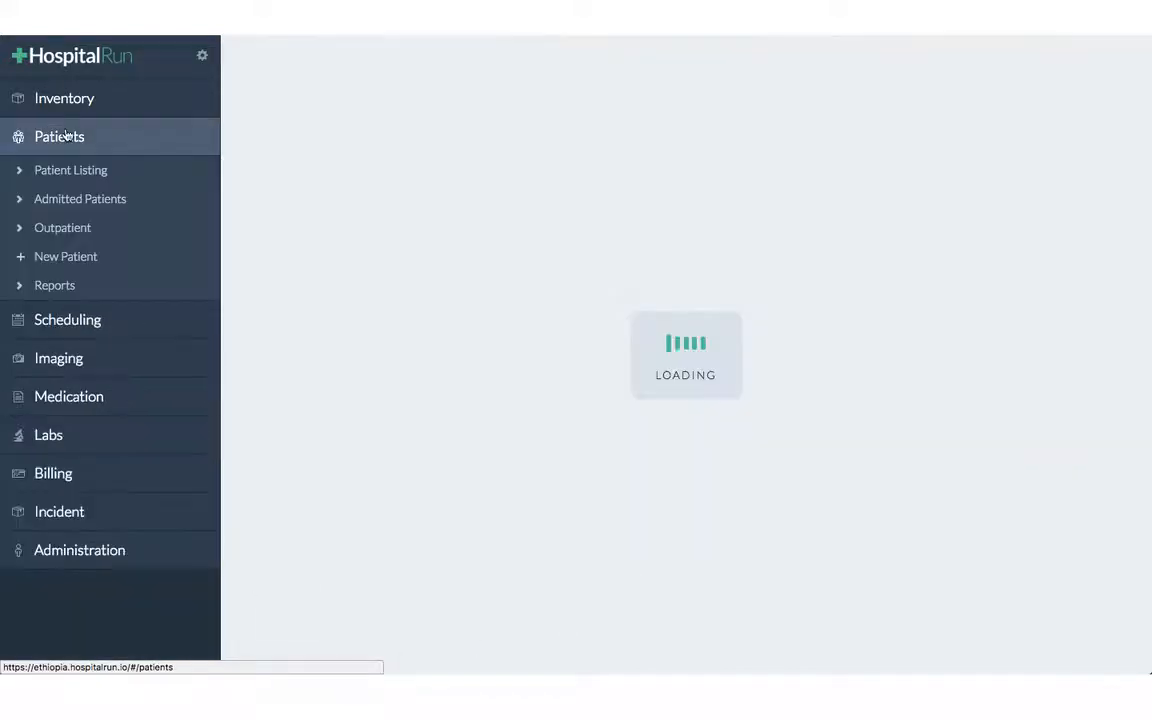
{"action": "left_click", "coordinate": [62, 227]}
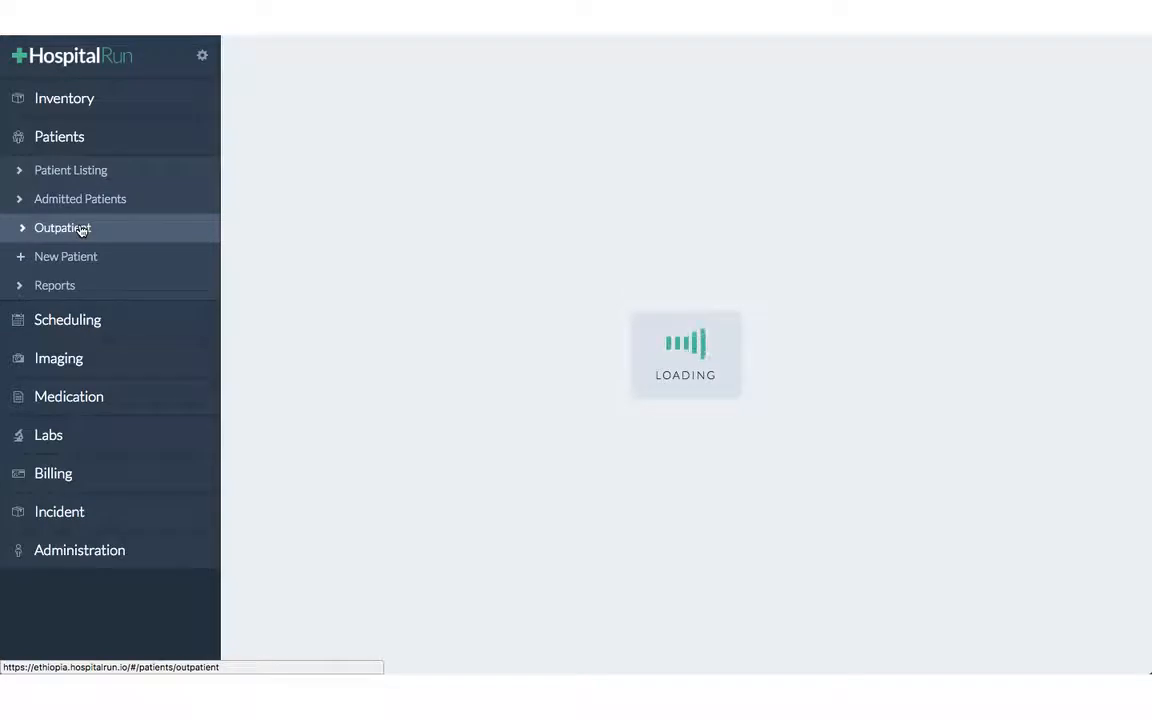
{"action": "left_click", "coordinate": [62, 228]}
{"action": "type", "text": "jenn"}
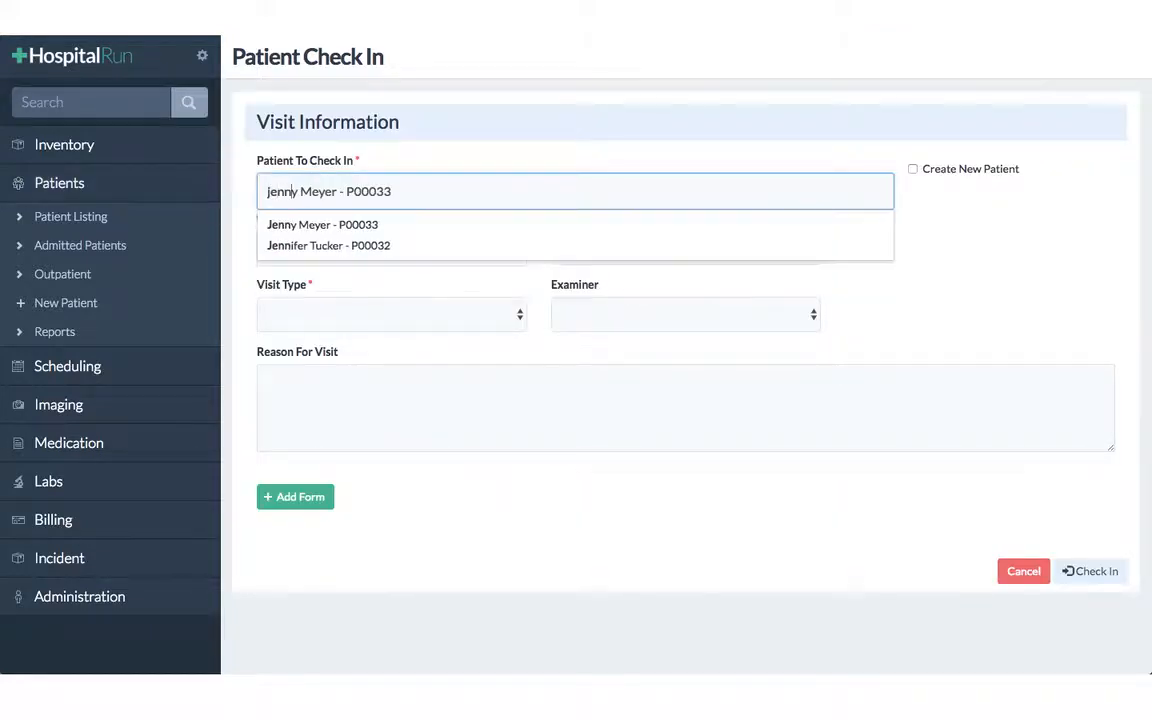
{"action": "left_click", "coordinate": [328, 245]}
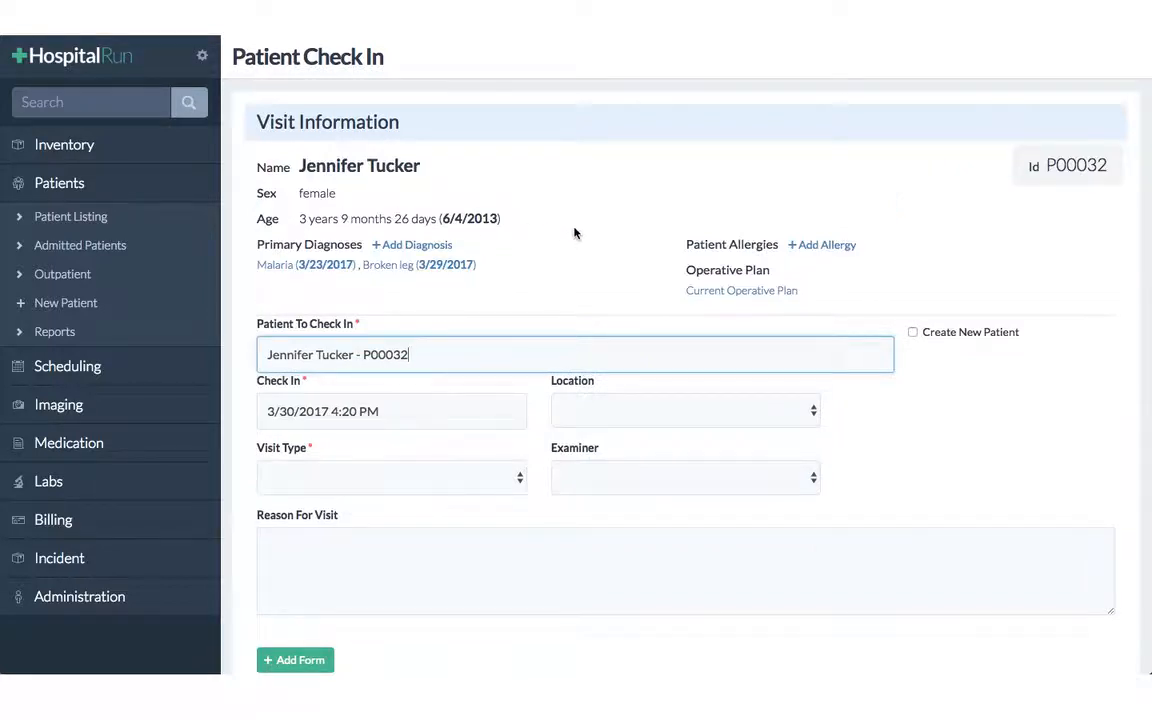
{"action": "scroll", "scroll_direction": "down", "scroll_amount": 3}
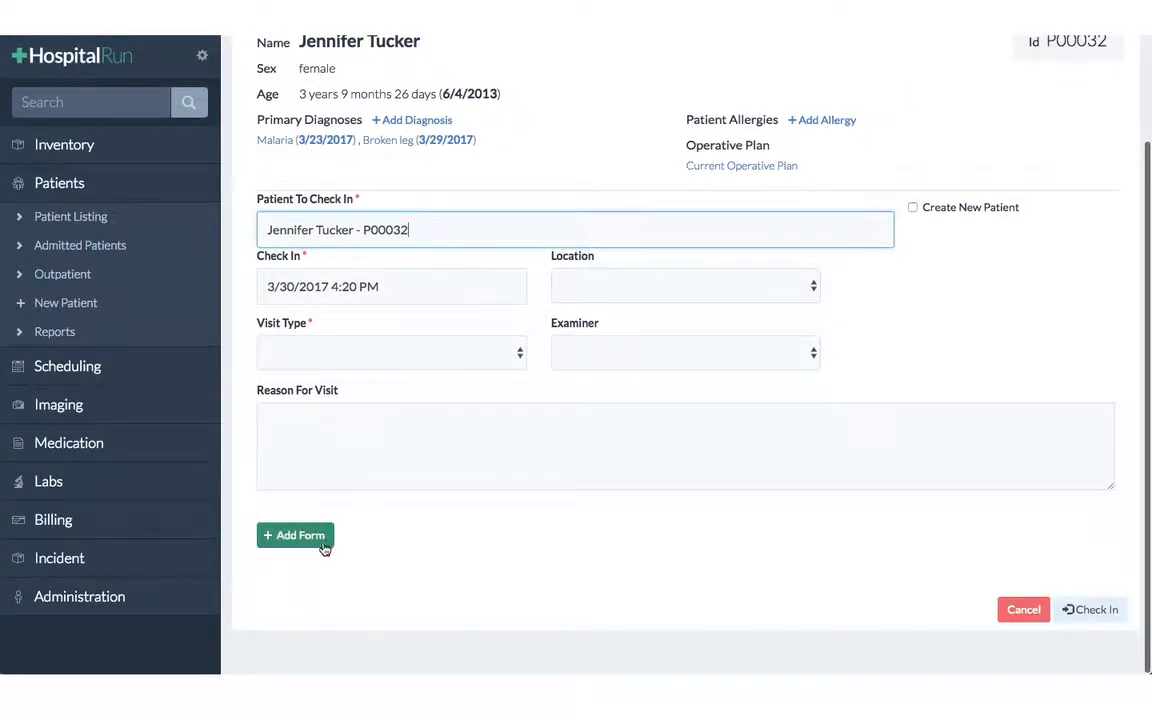
{"action": "mouse_move", "coordinate": [281, 542]}
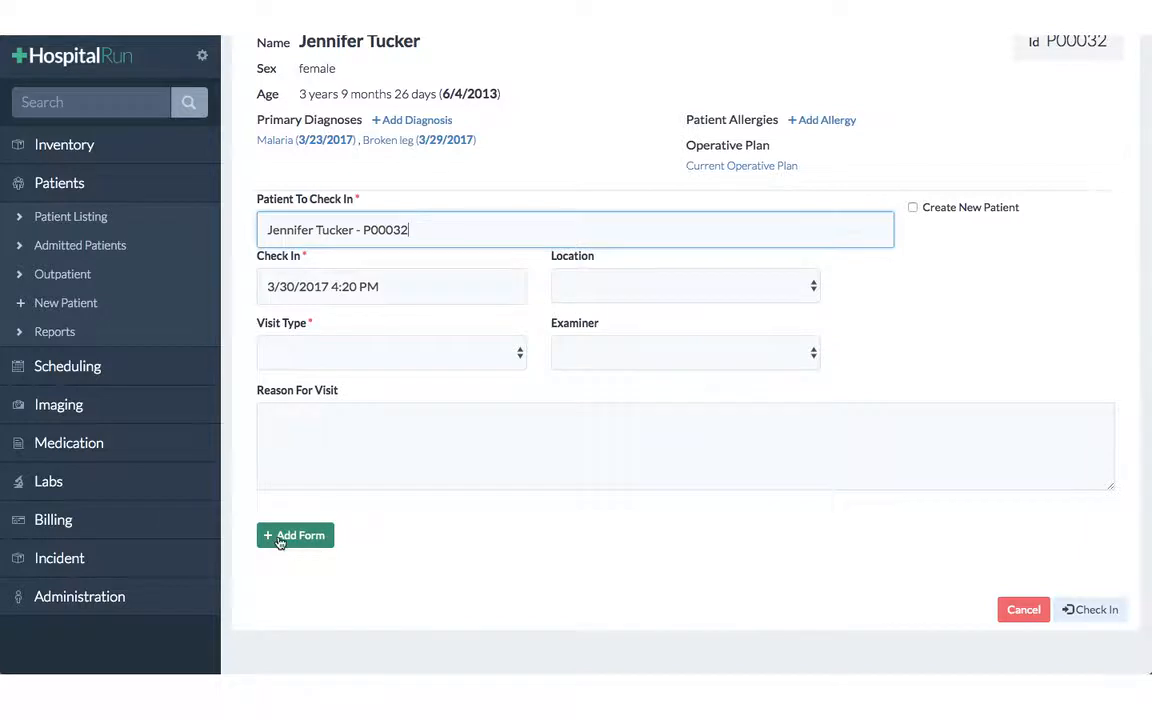
{"action": "left_click", "coordinate": [295, 535]}
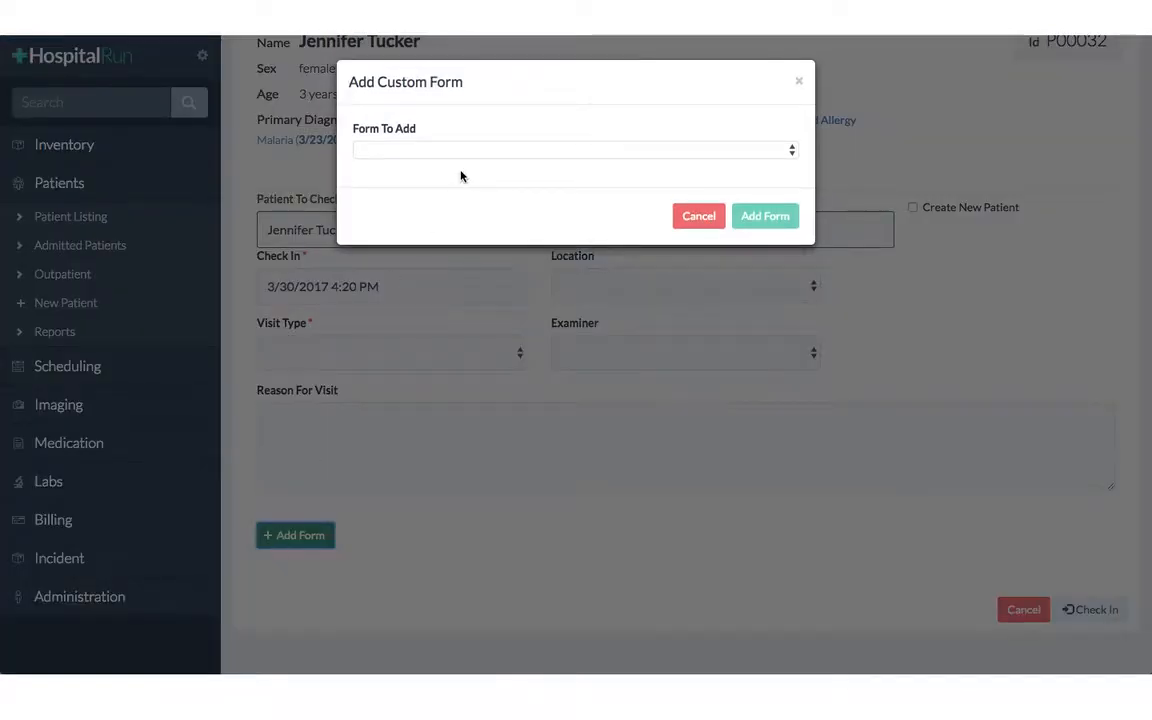
{"action": "left_click", "coordinate": [575, 150]}
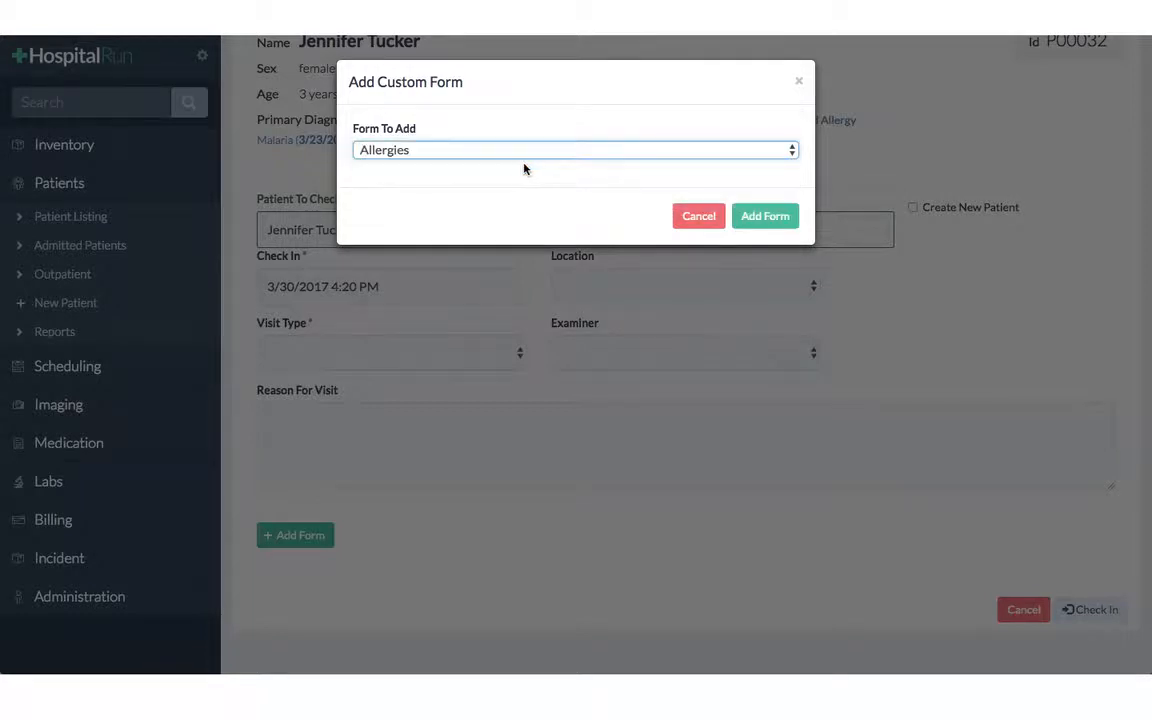
{"action": "left_click", "coordinate": [765, 216]}
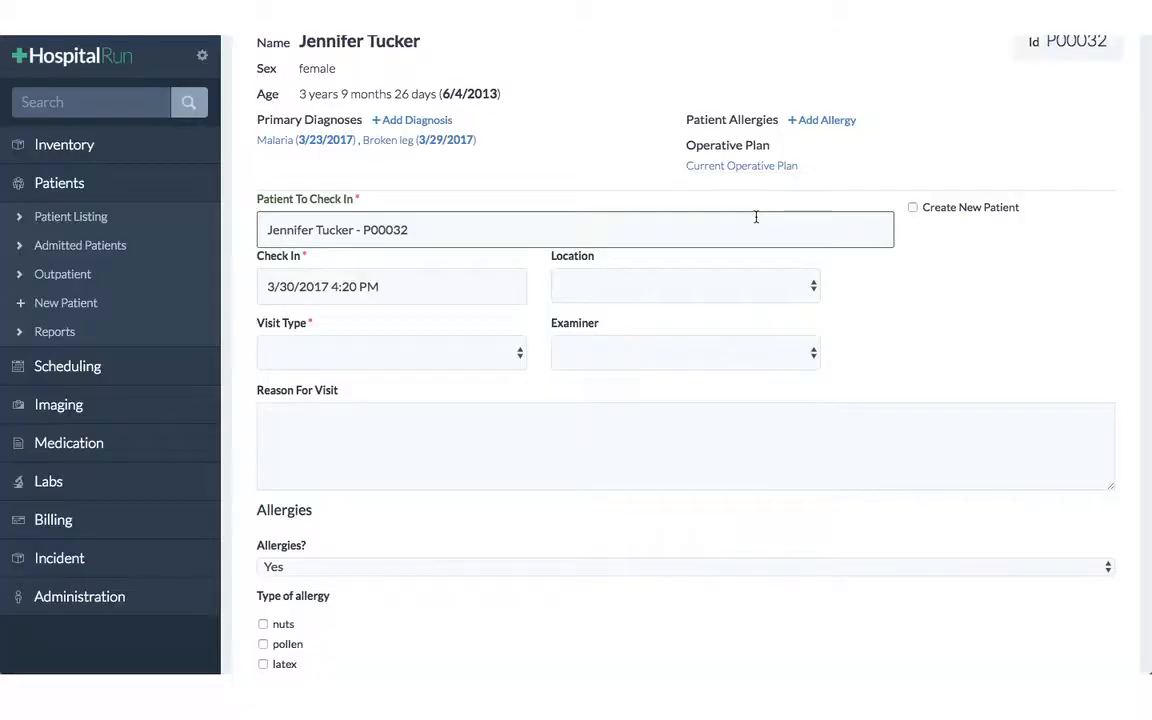
{"action": "scroll", "scroll_direction": "down", "scroll_amount": 3}
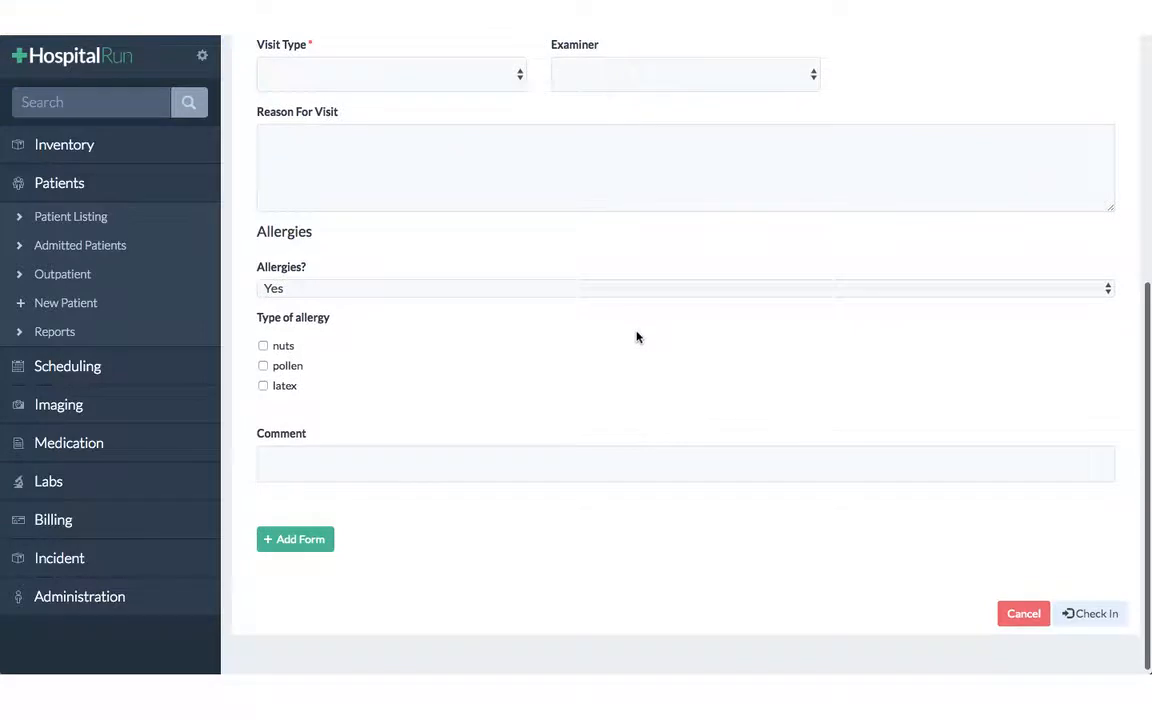
{"action": "mouse_move", "coordinate": [509, 387]}
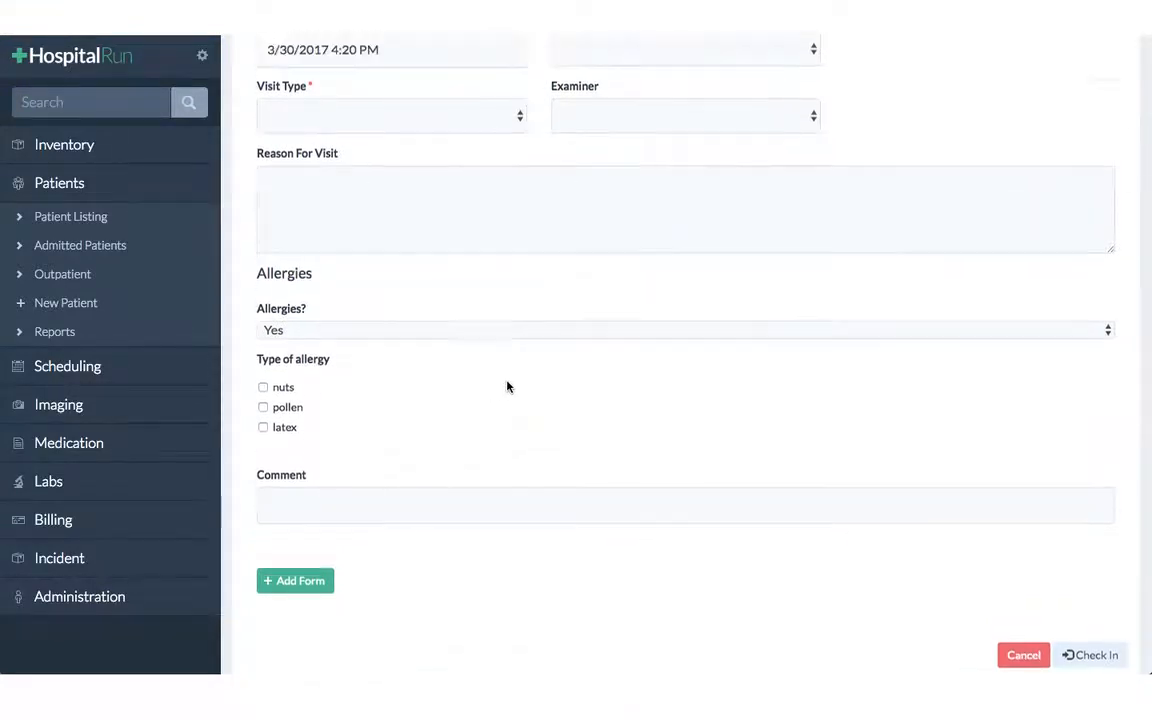
{"action": "left_click", "coordinate": [390, 114]}
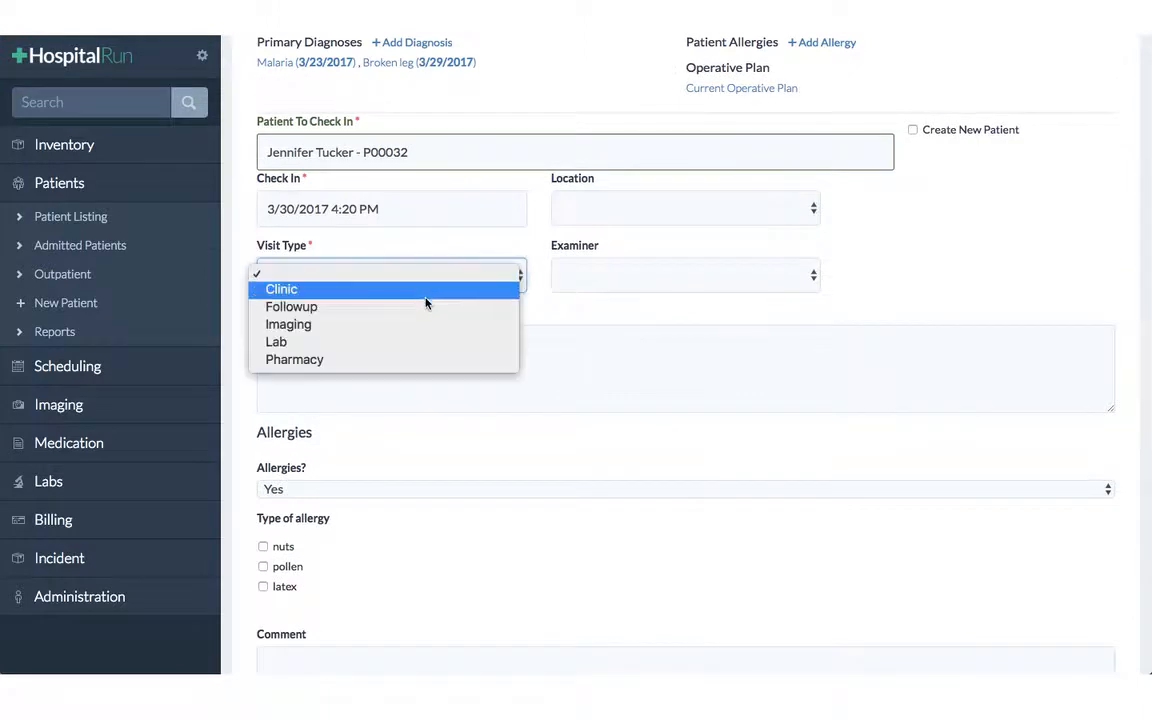
{"action": "left_click", "coordinate": [281, 289]}
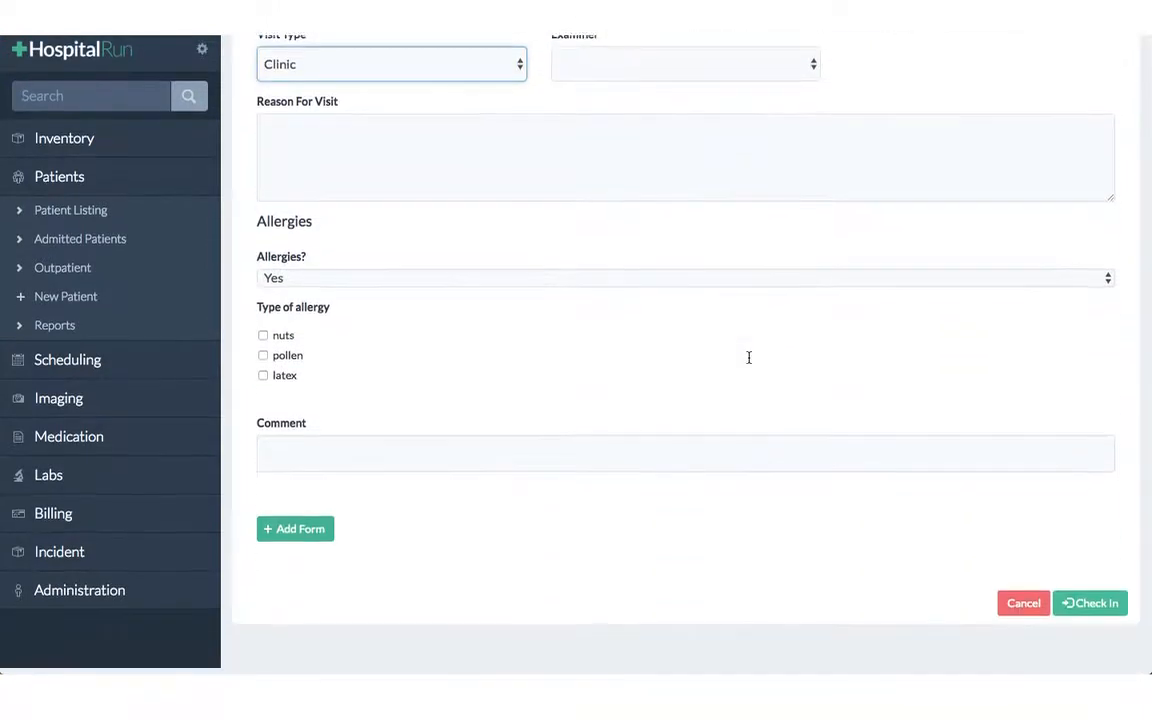
{"action": "left_click", "coordinate": [1089, 603]}
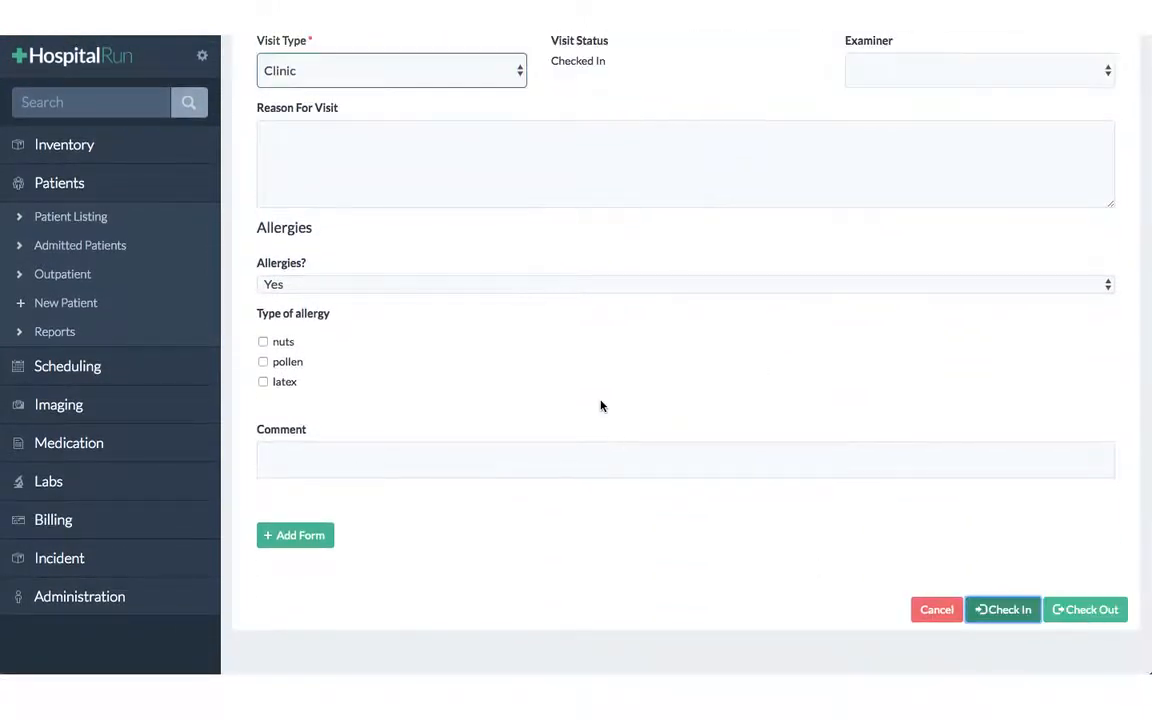
{"action": "left_click", "coordinate": [1002, 610]}
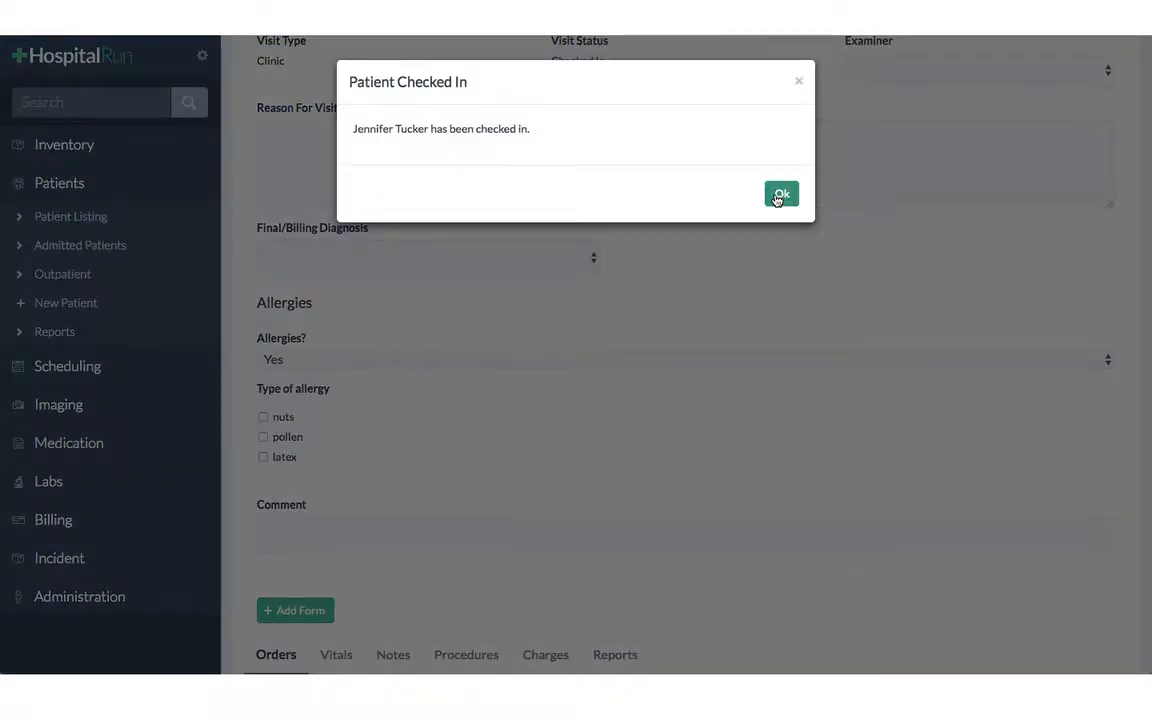
{"action": "left_click", "coordinate": [780, 193]}
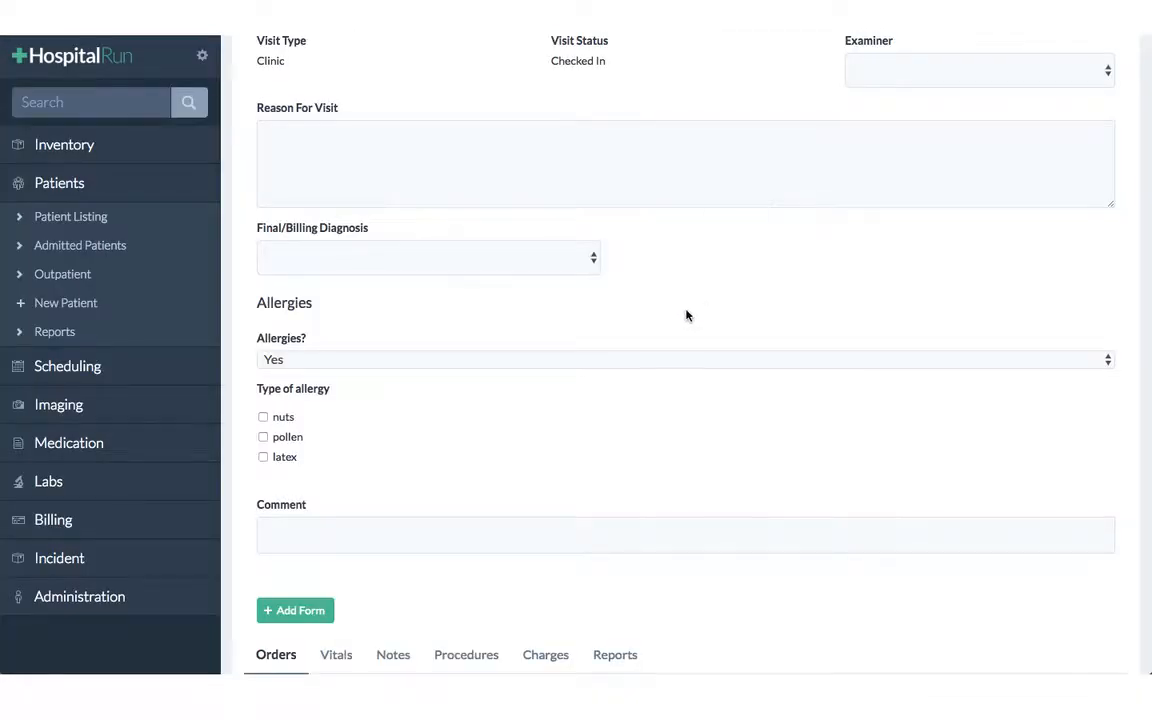
{"action": "mouse_move", "coordinate": [80, 596]}
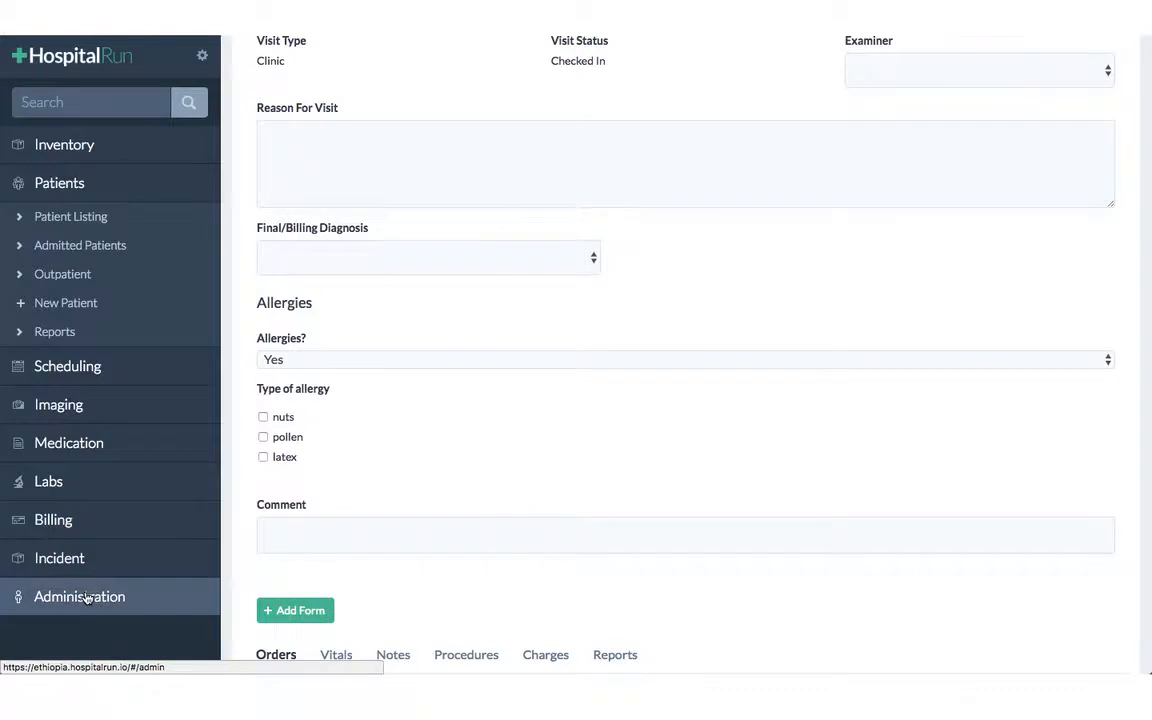
Return to Administration and open the Custom Forms list showing Allergies.
{"action": "left_click", "coordinate": [79, 597]}
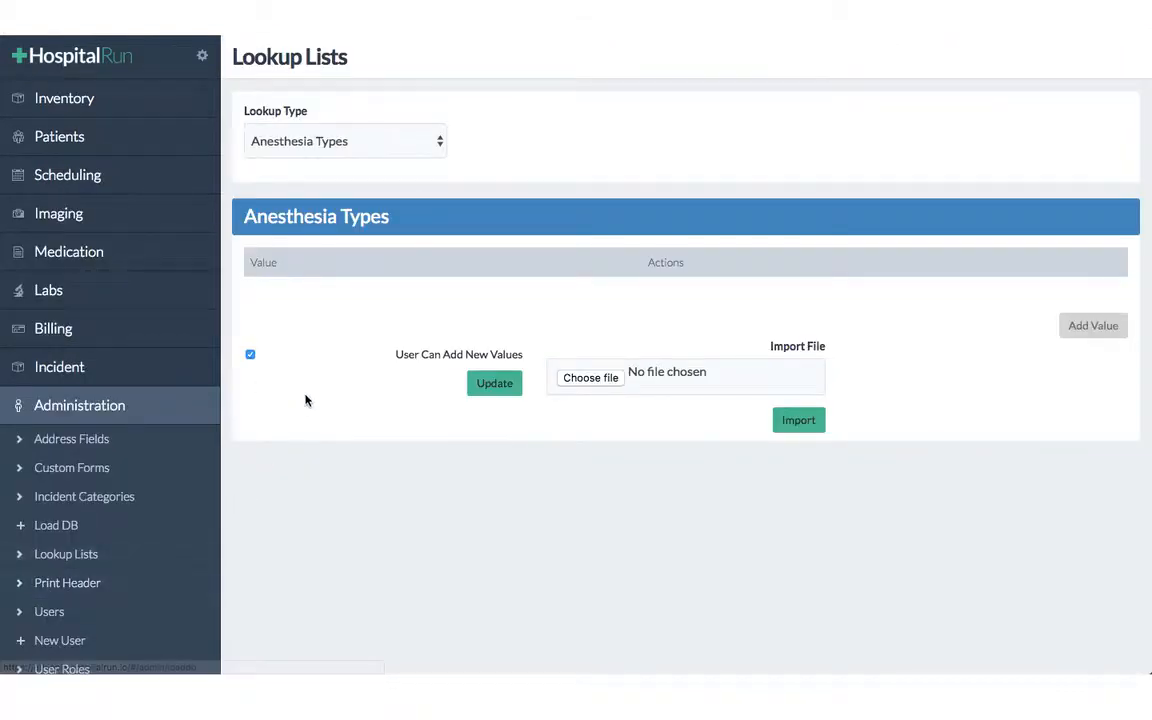
{"action": "left_click", "coordinate": [72, 468]}
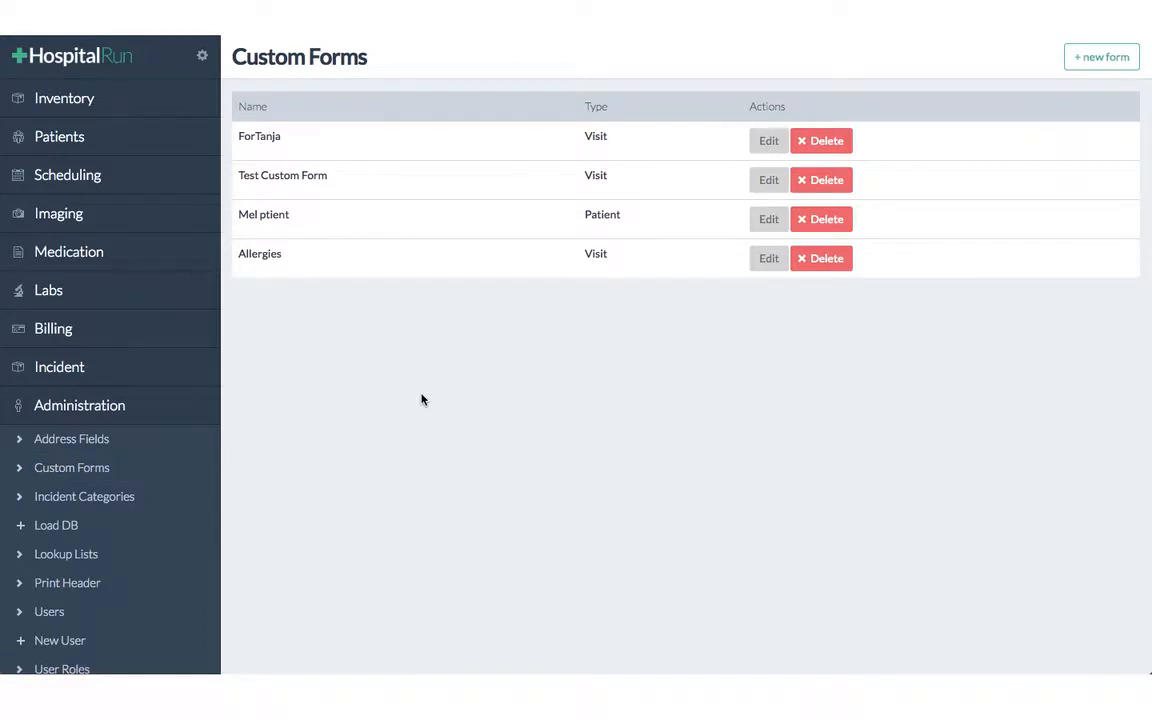
{"action": "mouse_move", "coordinate": [1101, 56]}
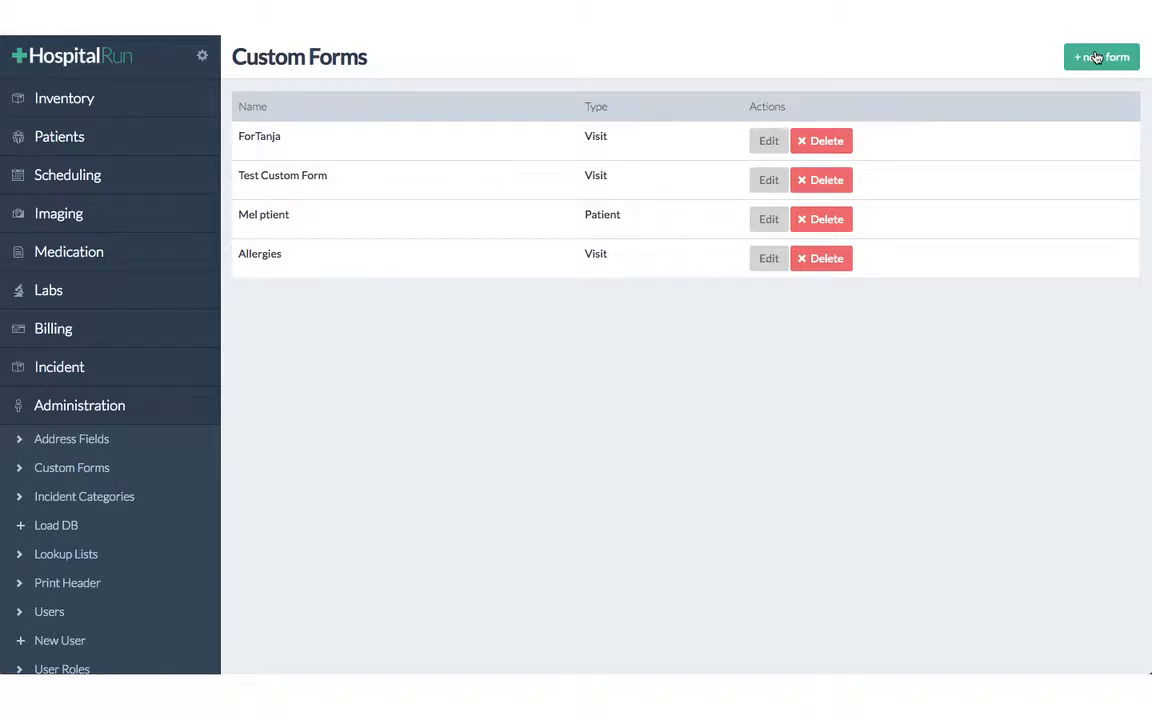
Start another new custom form and browse the Form Type options without choosing one.
{"action": "left_click", "coordinate": [1100, 55]}
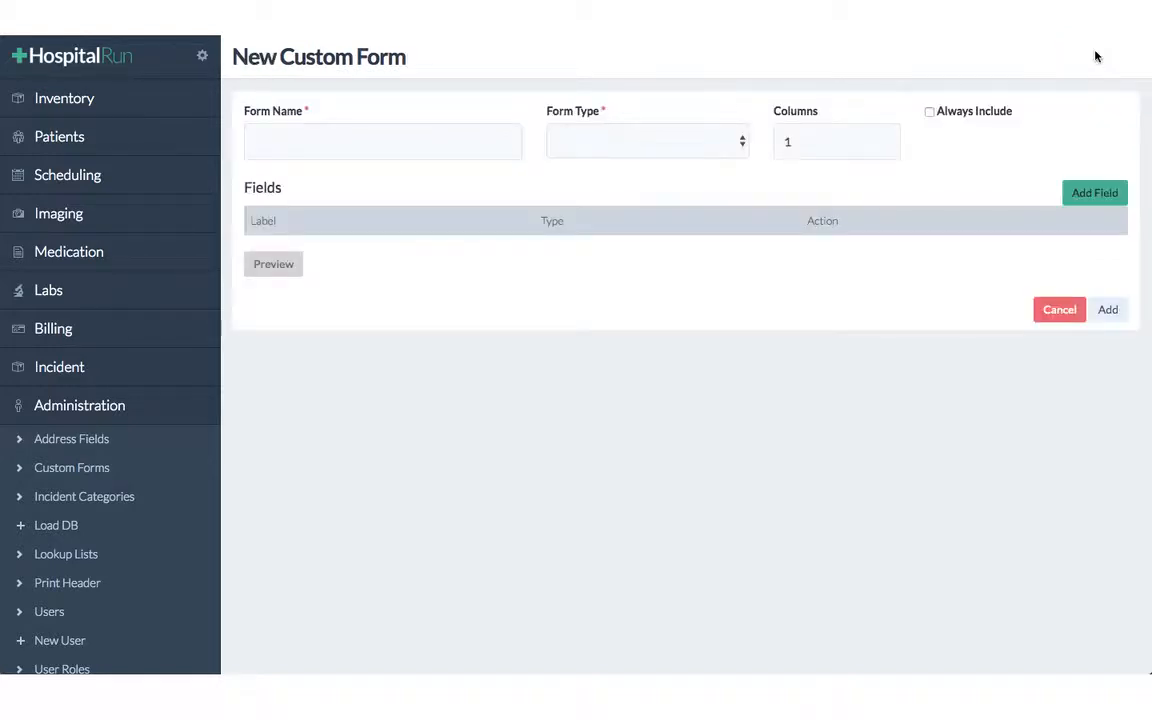
{"action": "mouse_move", "coordinate": [746, 196]}
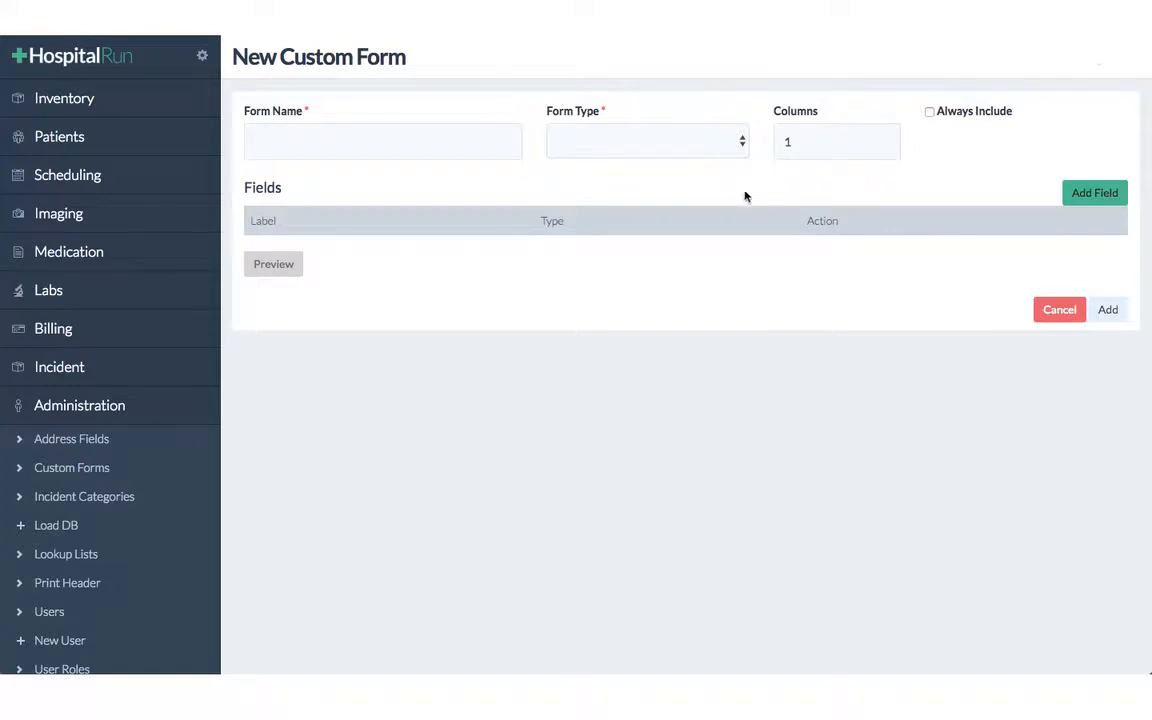
{"action": "mouse_move", "coordinate": [614, 183]}
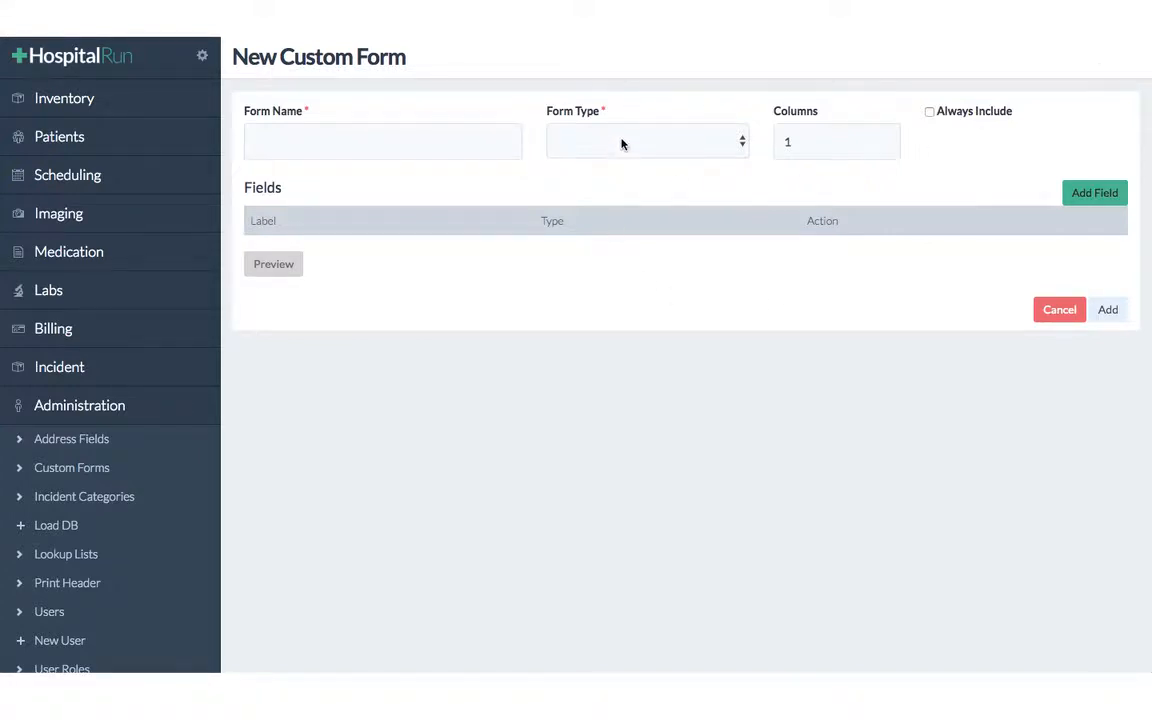
{"action": "left_click", "coordinate": [645, 141]}
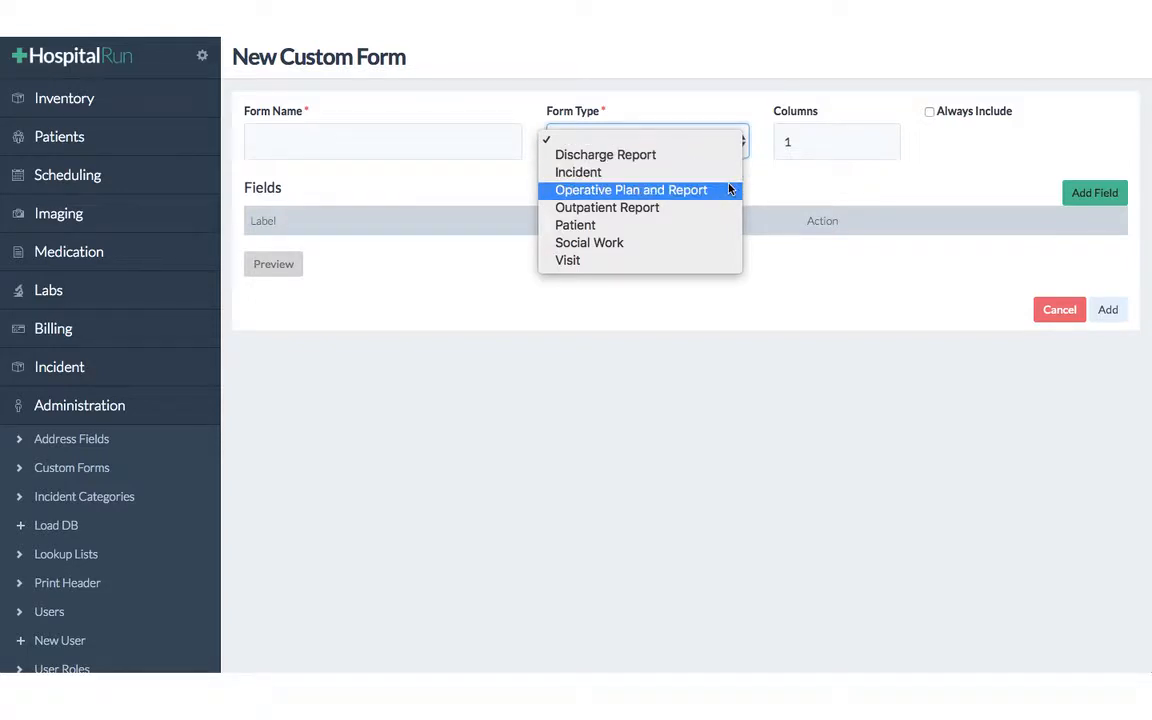
{"action": "mouse_move", "coordinate": [691, 225]}
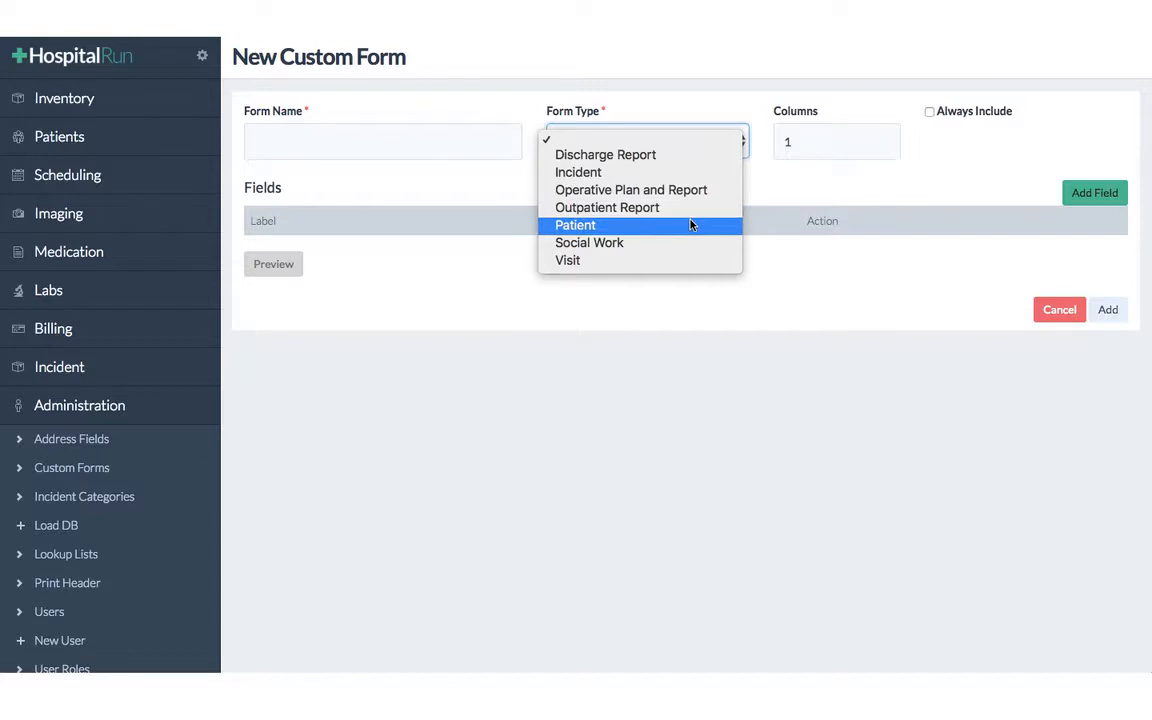
{"action": "mouse_move", "coordinate": [677, 261]}
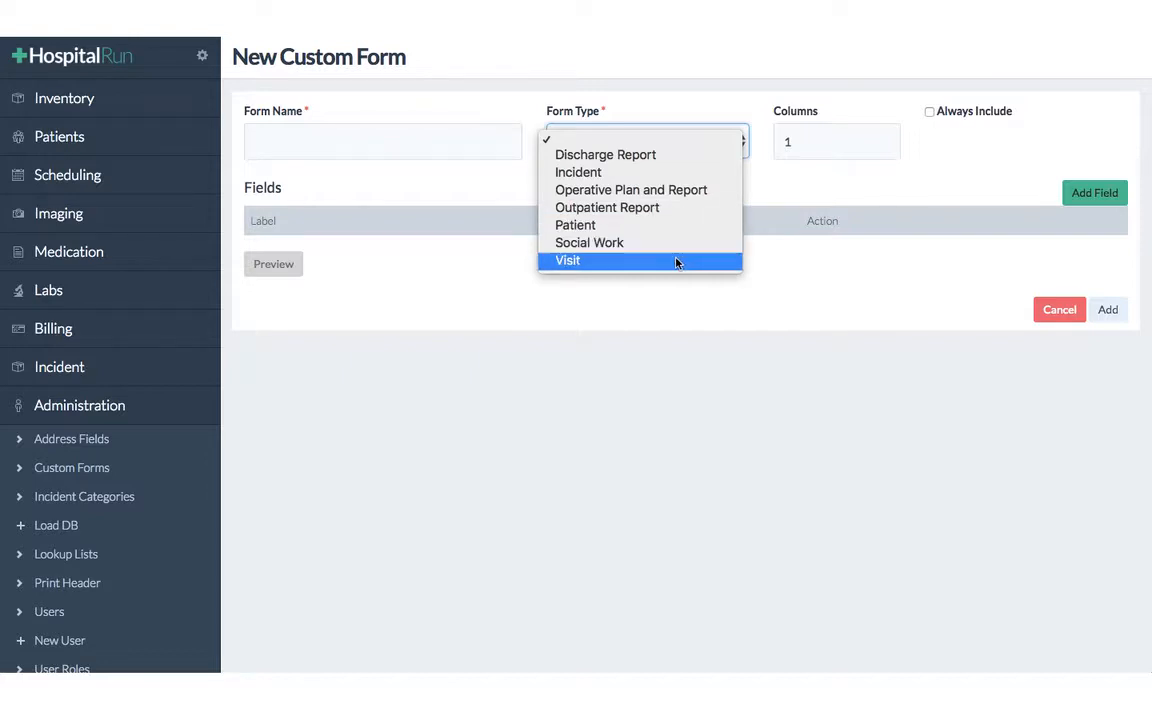
{"action": "mouse_move", "coordinate": [488, 330]}
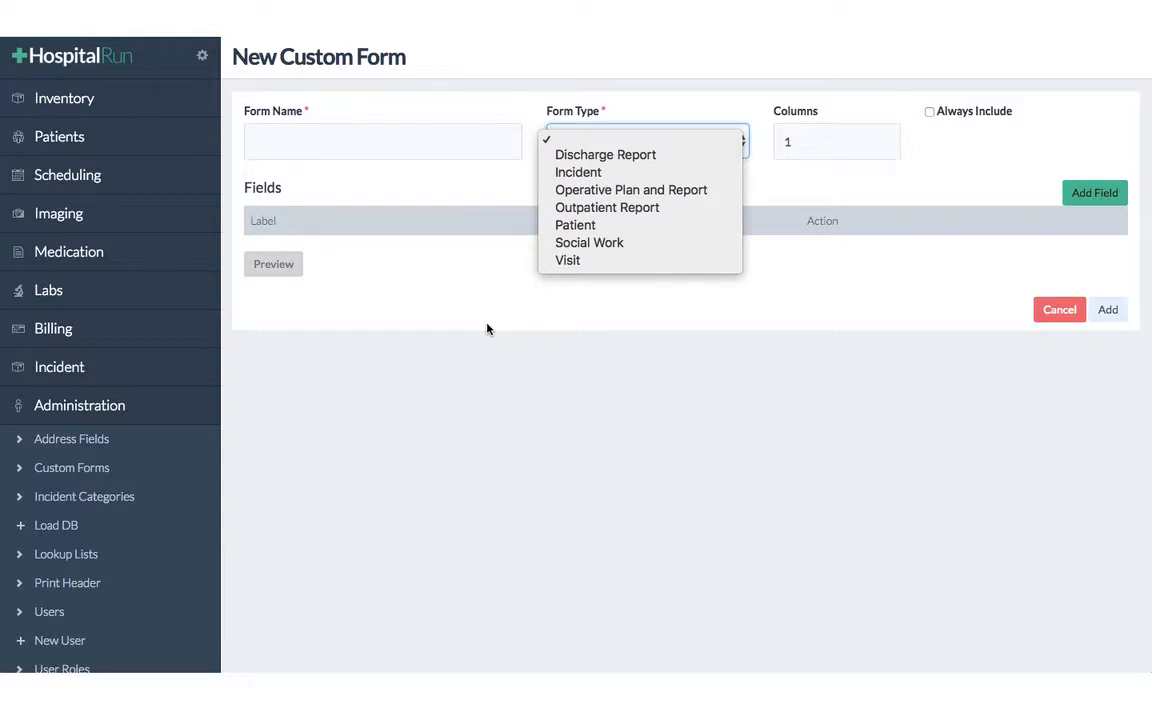
{"action": "left_click", "coordinate": [555, 458]}
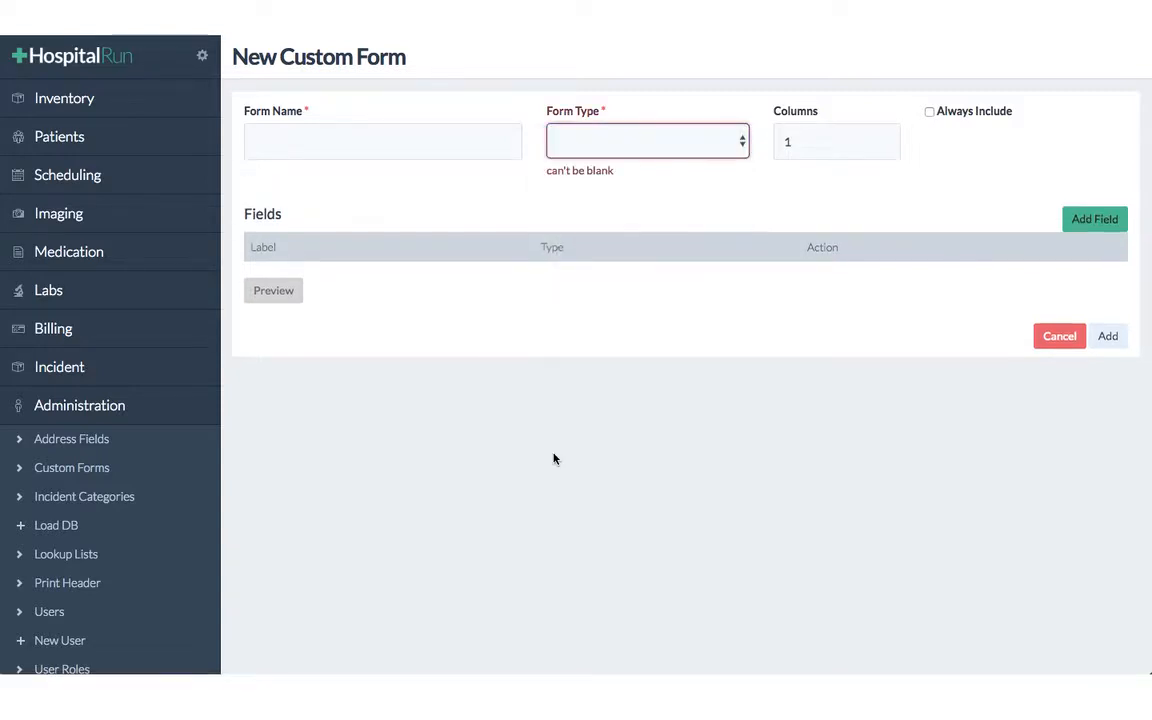